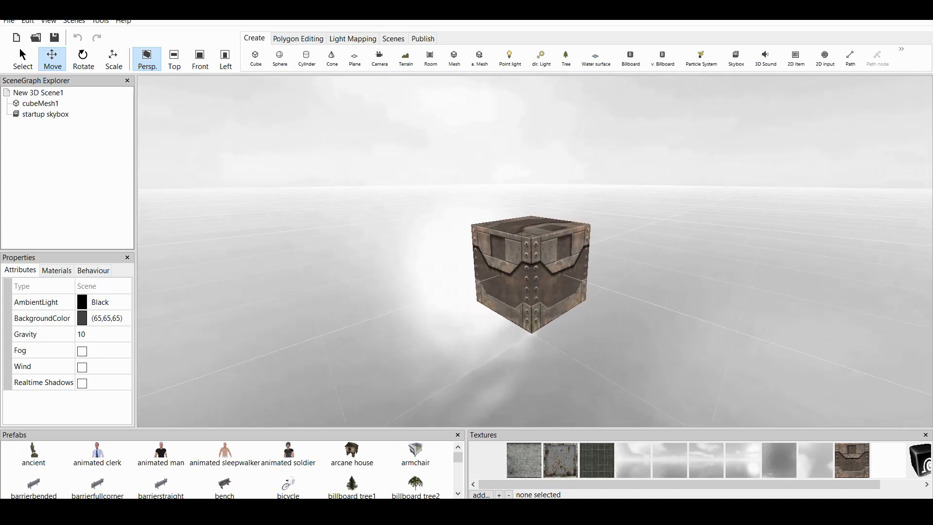
Select cubeMesh1 and the startup skybox and delete both
click(45, 114)
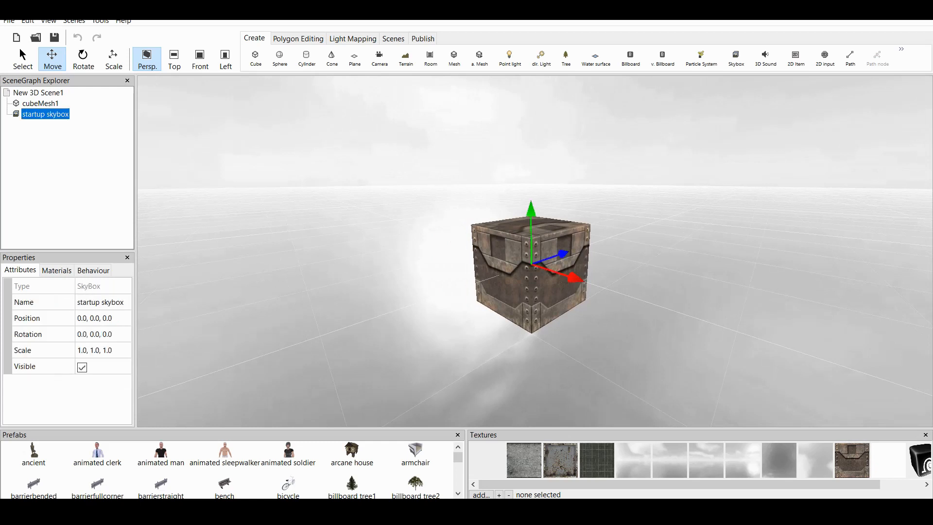
click(41, 103)
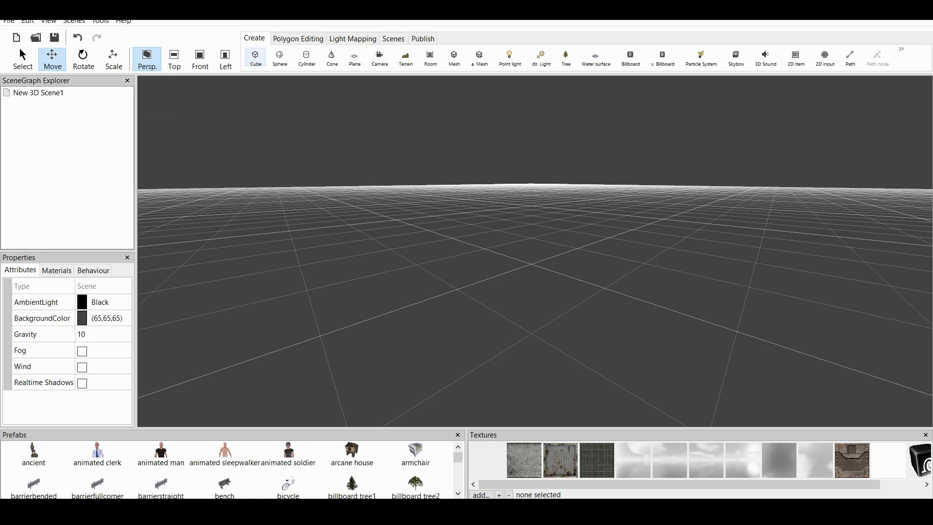
mouse_move(700, 58)
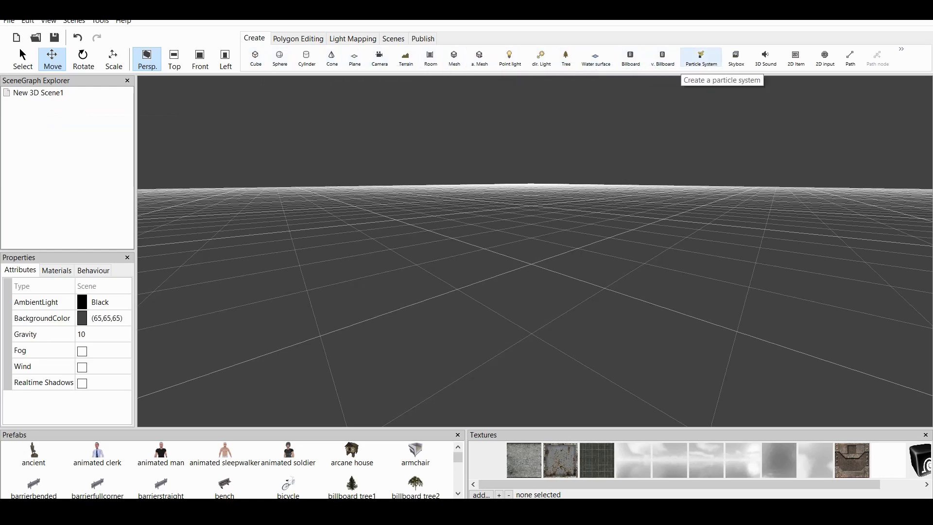
mouse_move(795, 58)
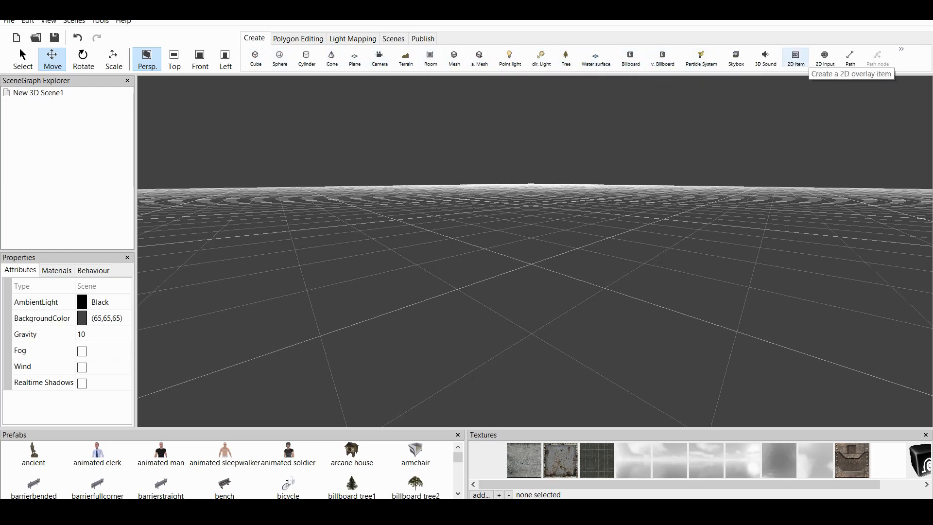
Create a 2D overlay item, drag it lower in the view, and name it Text1
click(795, 58)
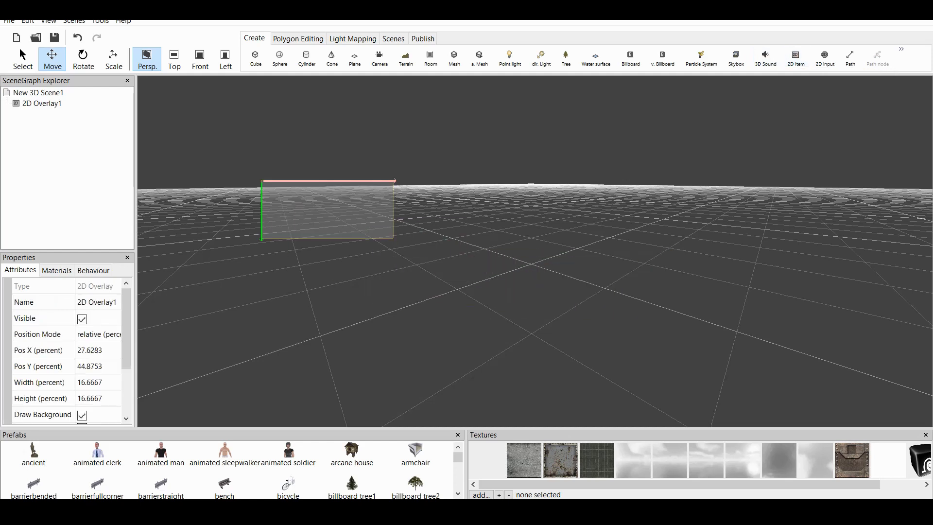
drag(327, 181, 329, 179)
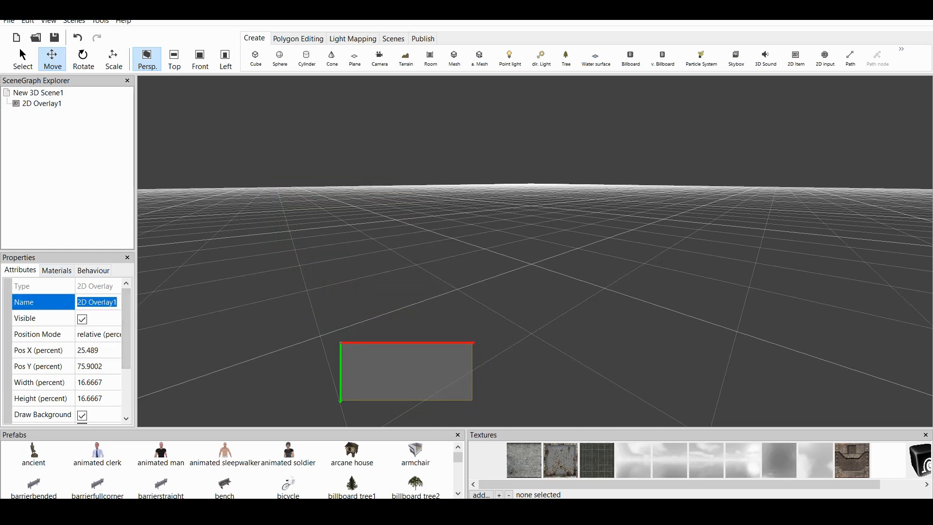
text(Text1)
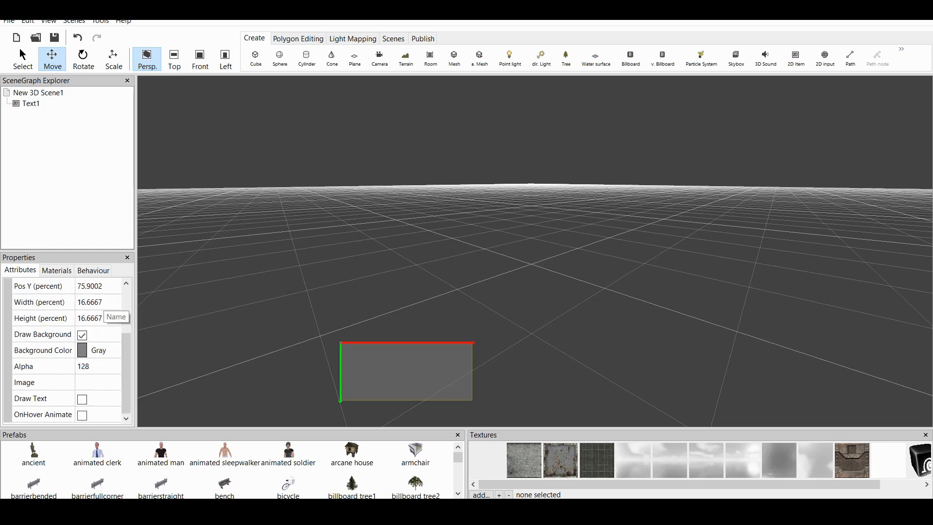
scroll(up, 3)
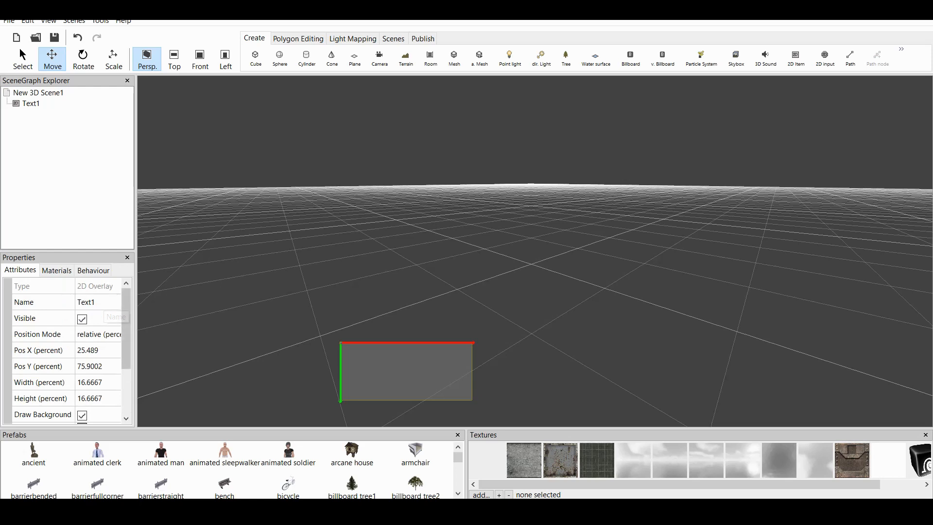
scroll(down, 3)
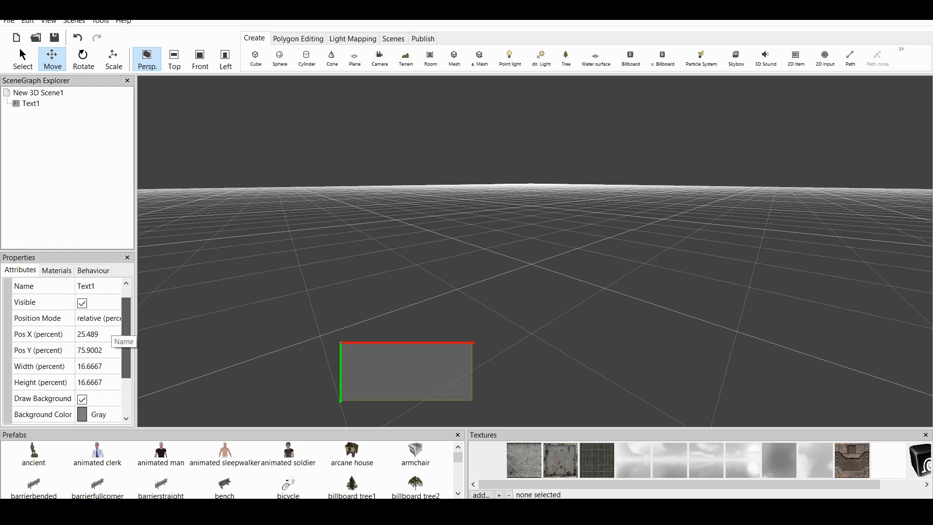
scroll(down, 3)
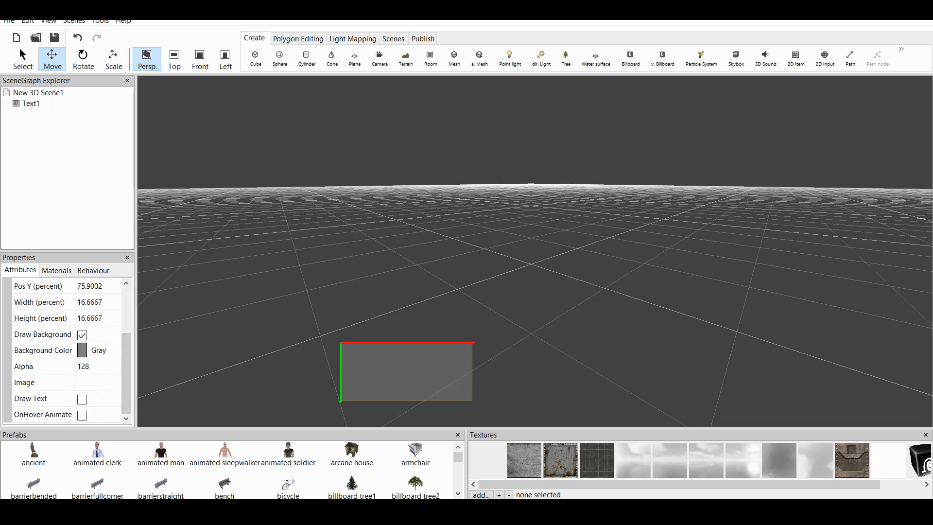
mouse_move(52, 58)
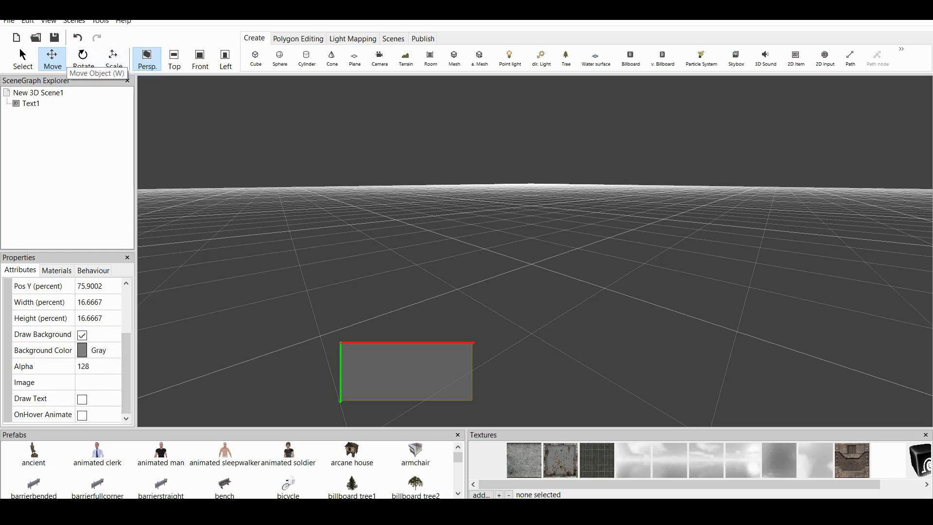
Scale Text1 to about 27% by 21% and nudge it slightly upward
click(82, 58)
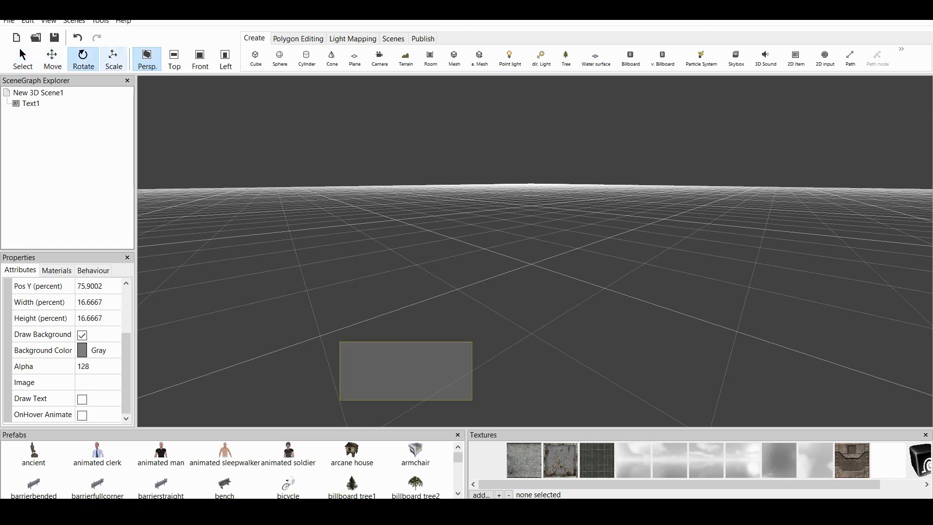
click(112, 58)
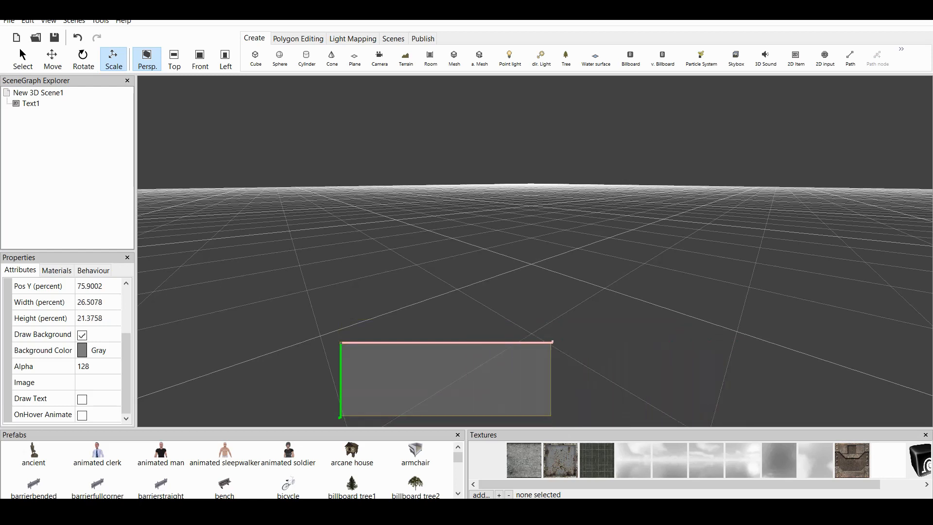
click(52, 59)
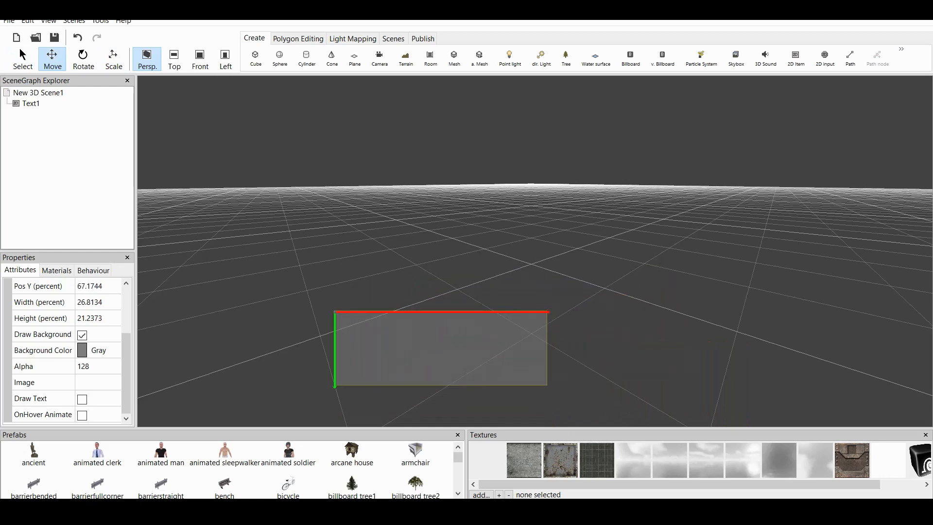
click(43, 350)
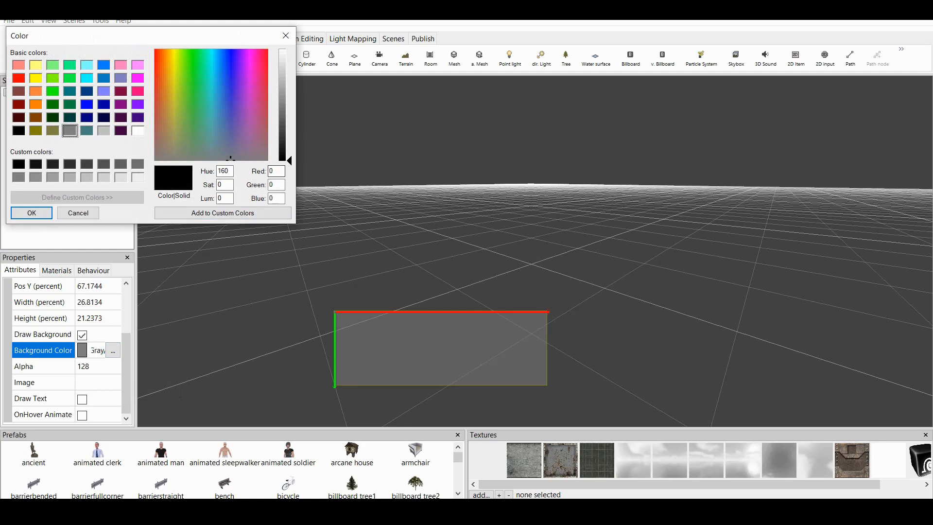
Give Text1 a black background at alpha 200 and enable text drawing
click(31, 213)
text(200)
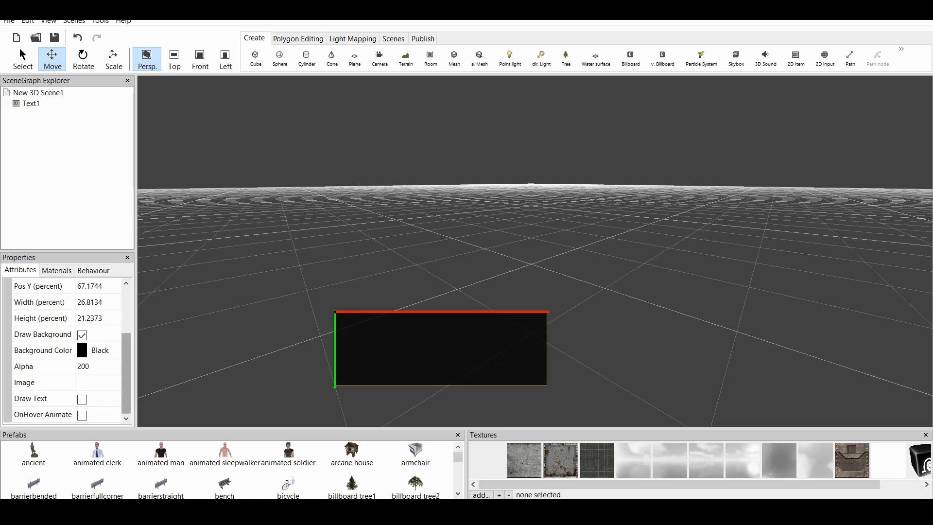
click(42, 382)
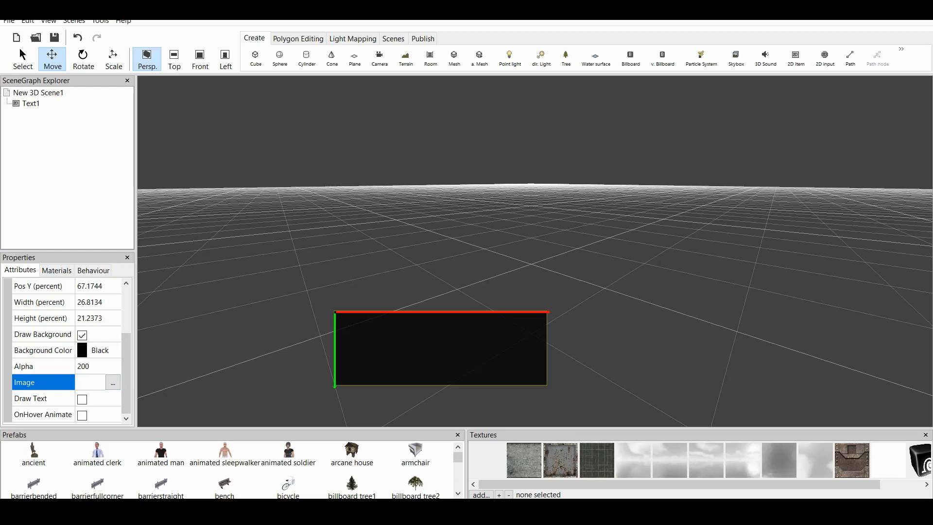
click(30, 398)
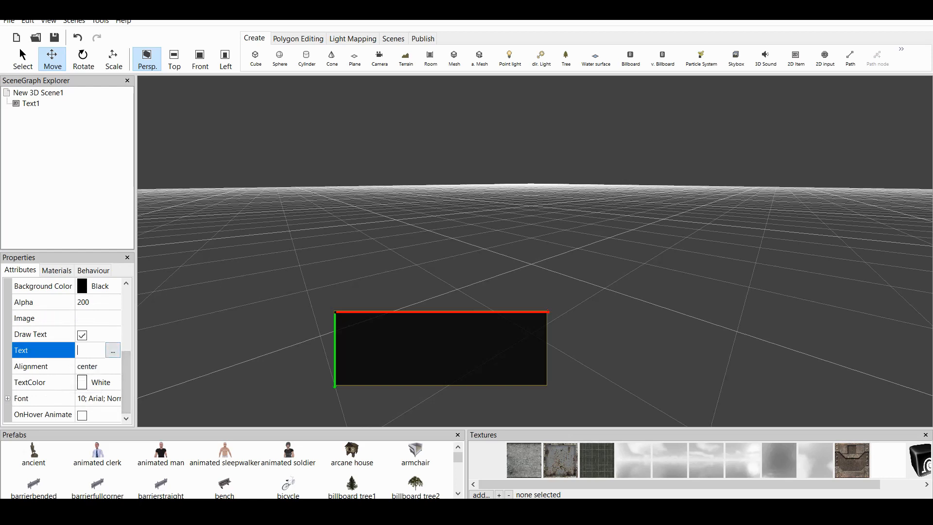
Set Text1 to centered alignment, white text color, and the text 'Hello'
click(43, 366)
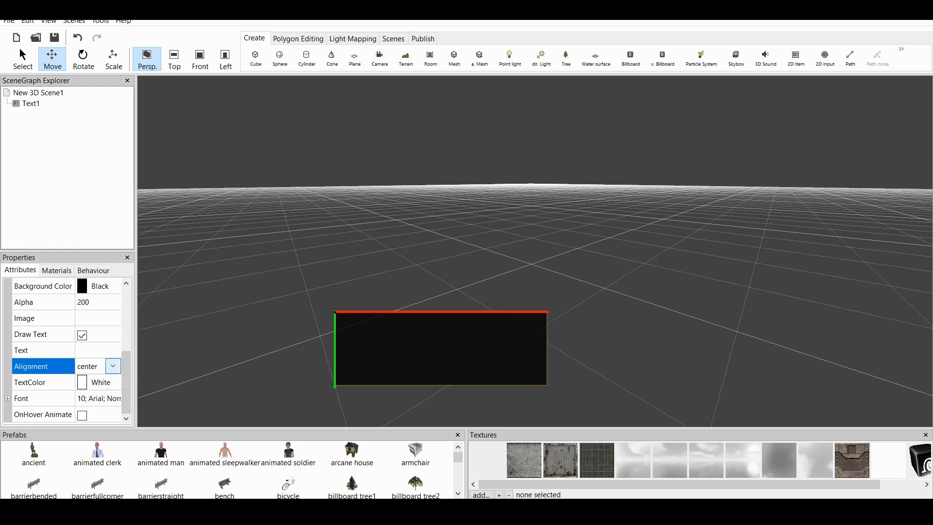
click(113, 365)
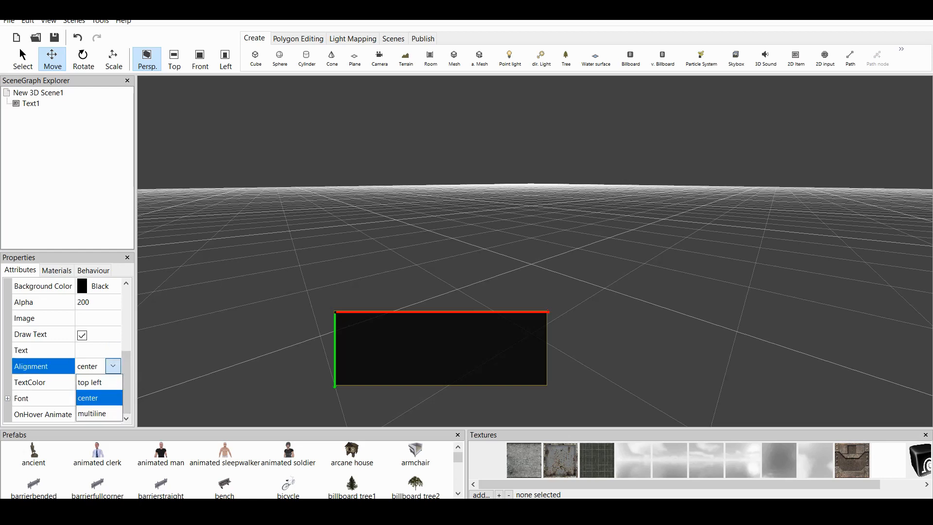
mouse_move(91, 382)
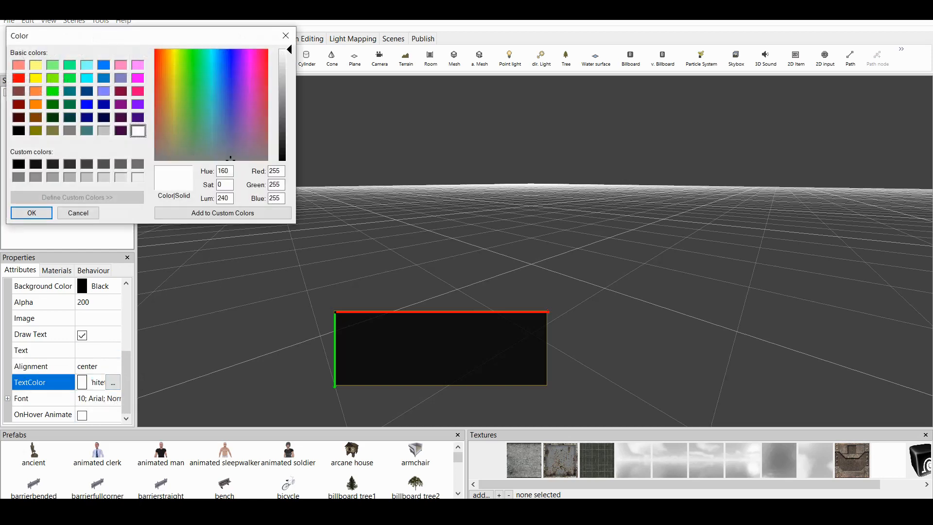
click(31, 212)
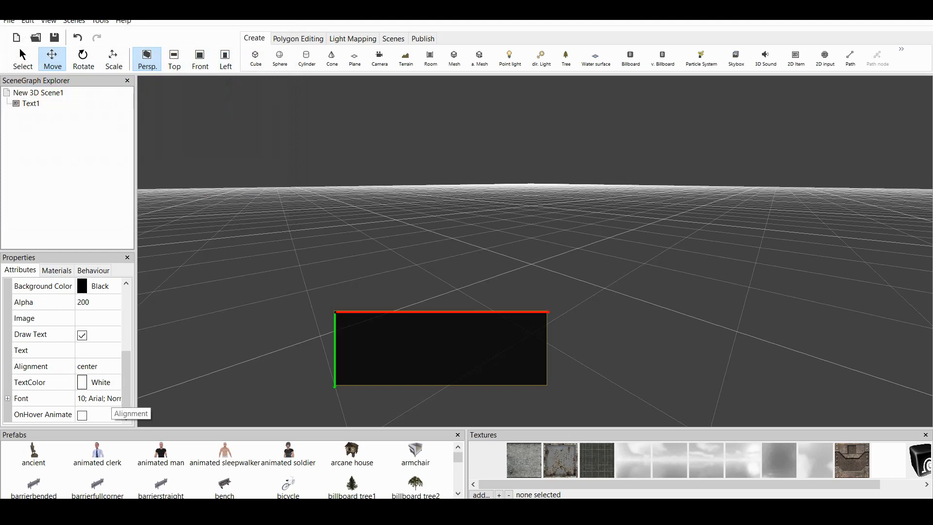
click(42, 350)
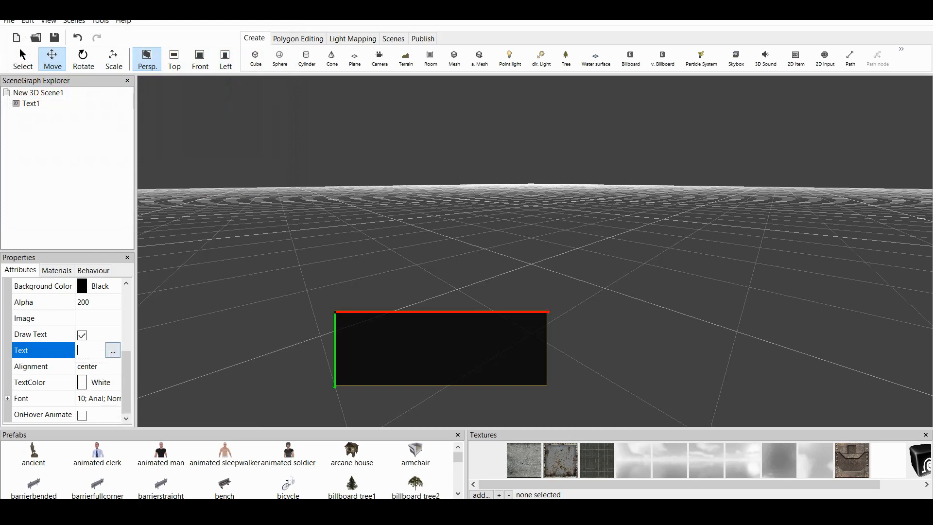
click(112, 350)
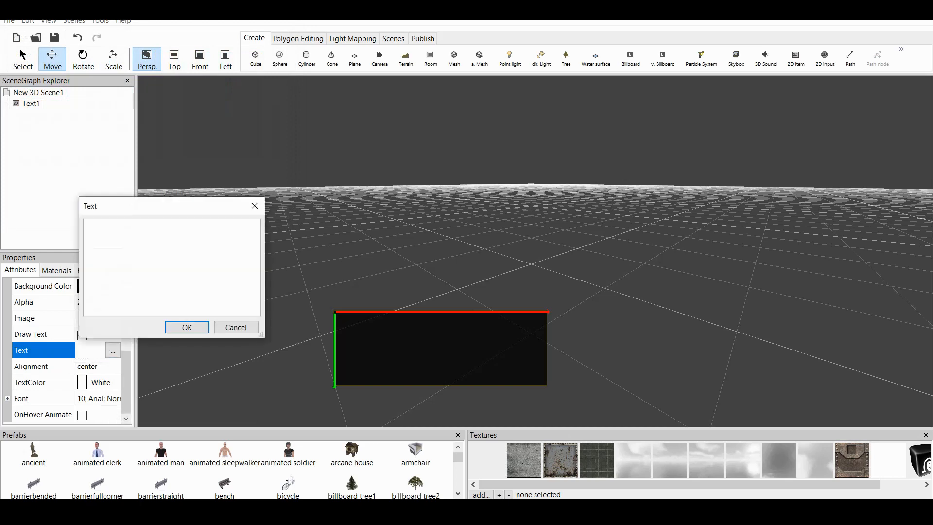
text(Hello)
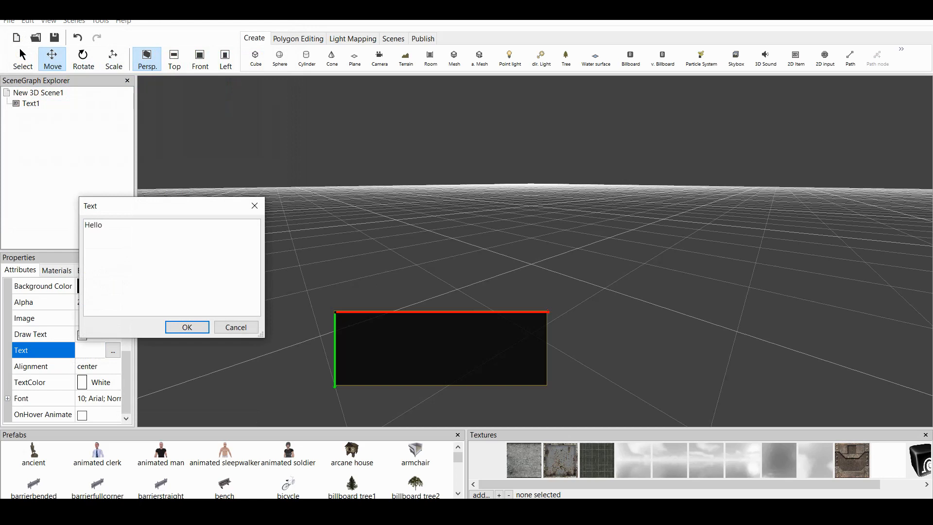
click(186, 326)
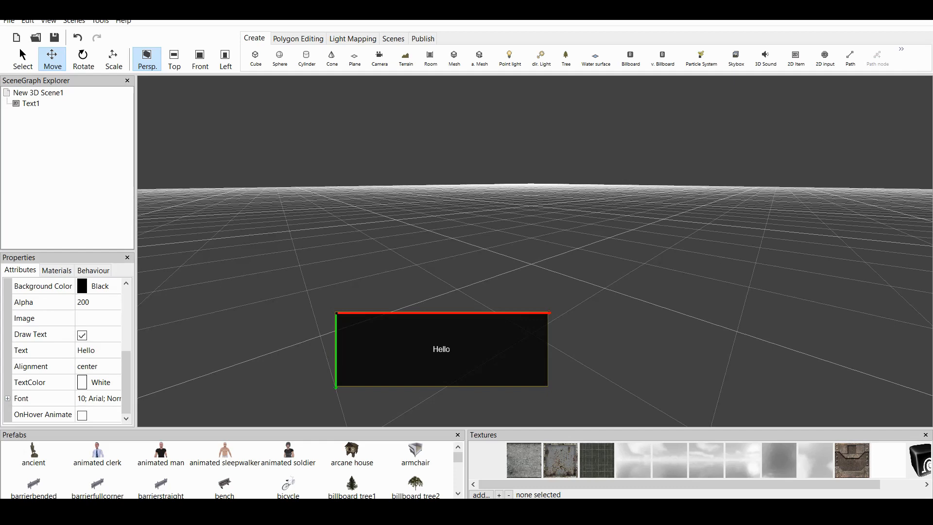
Create Simple Camera Camera1 with 'first active camera' checked
click(379, 58)
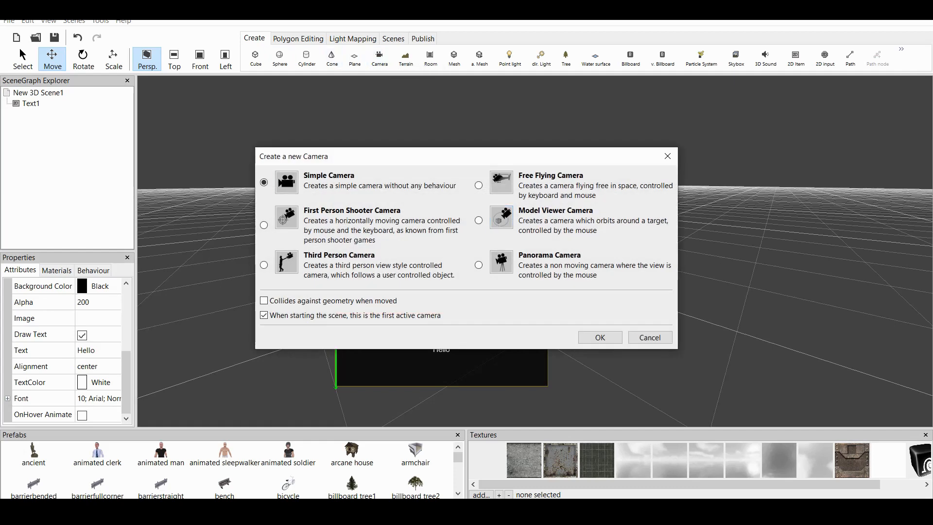
click(598, 337)
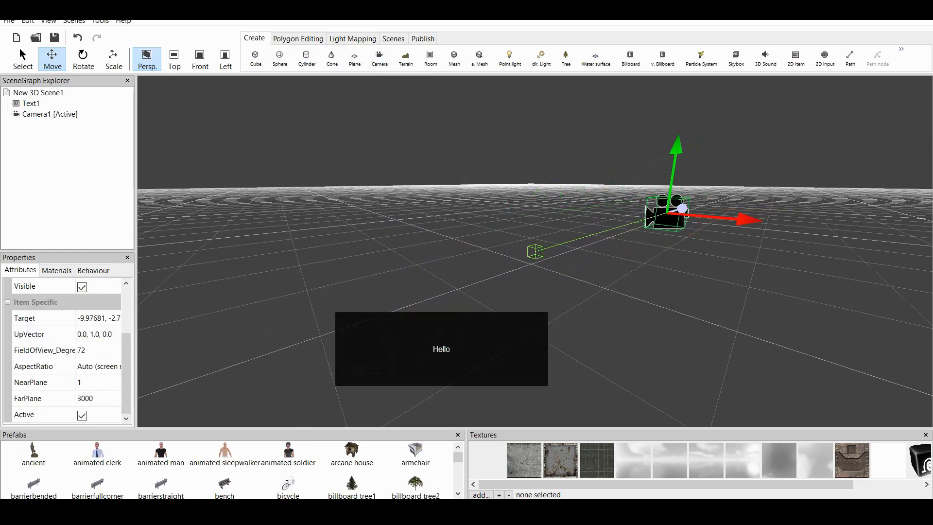
click(440, 349)
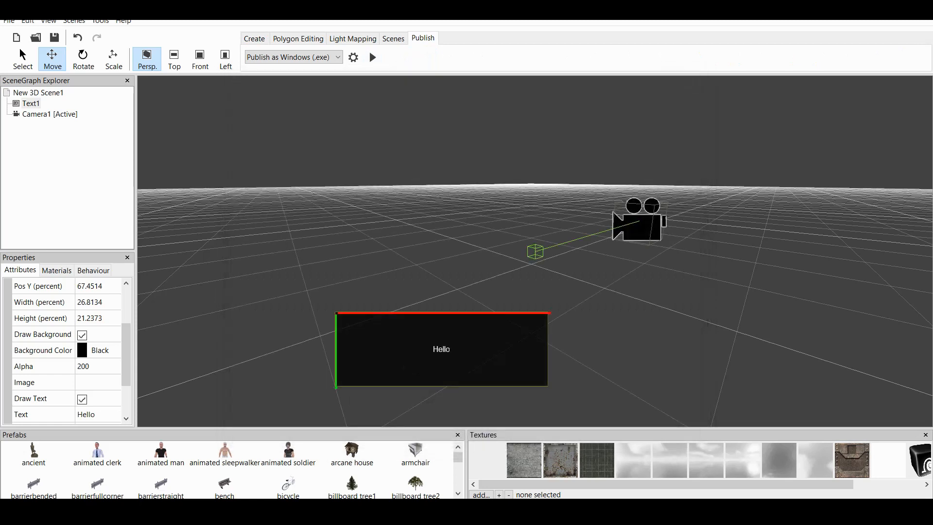
scroll(down, 3)
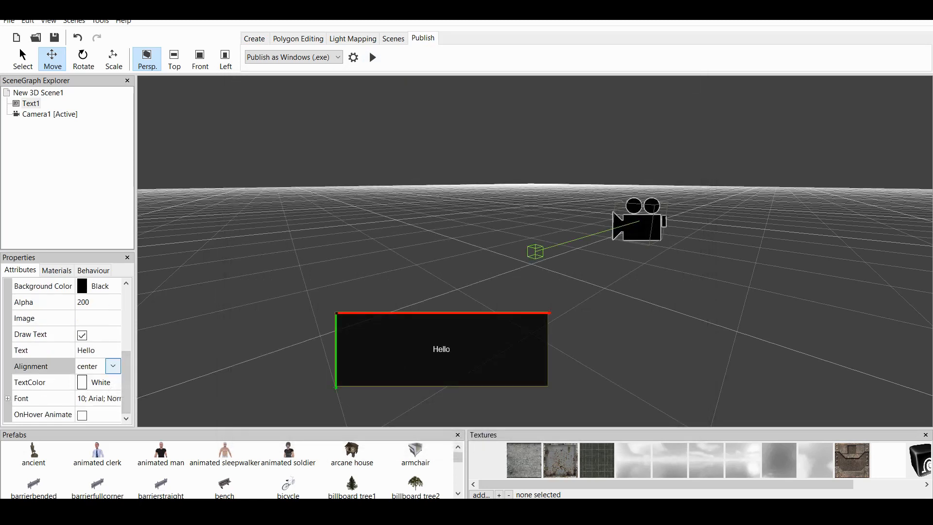
click(114, 365)
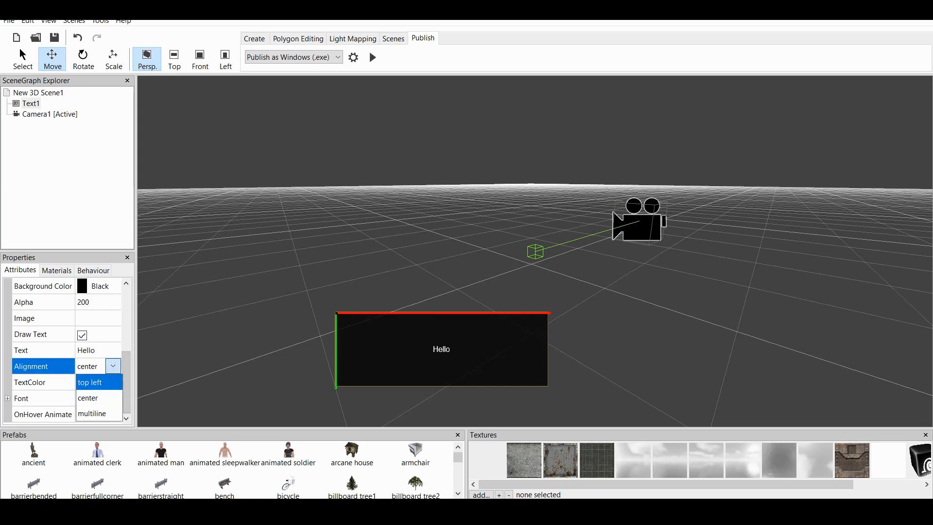
click(90, 381)
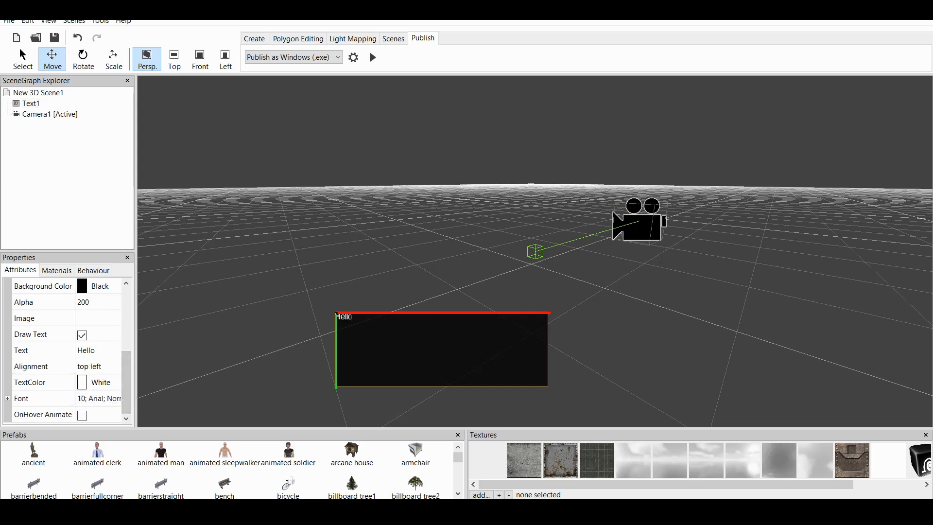
click(372, 58)
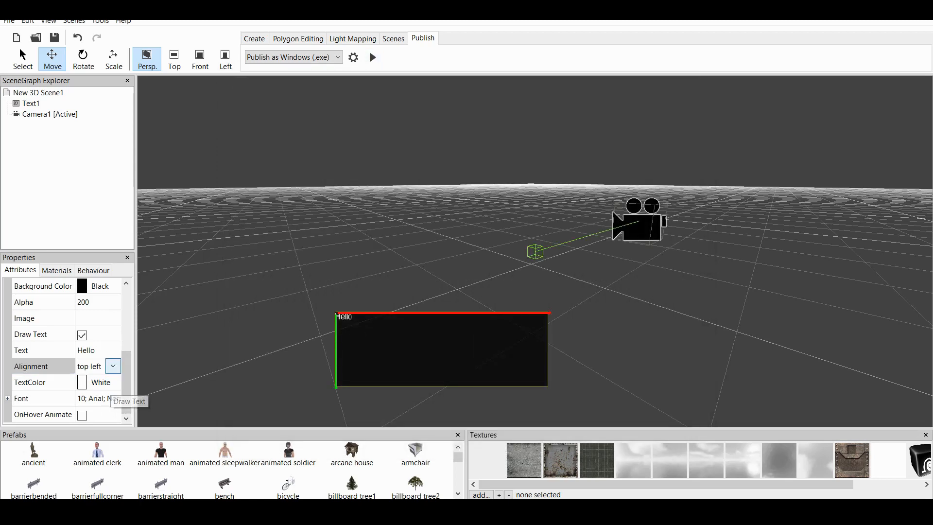
click(113, 365)
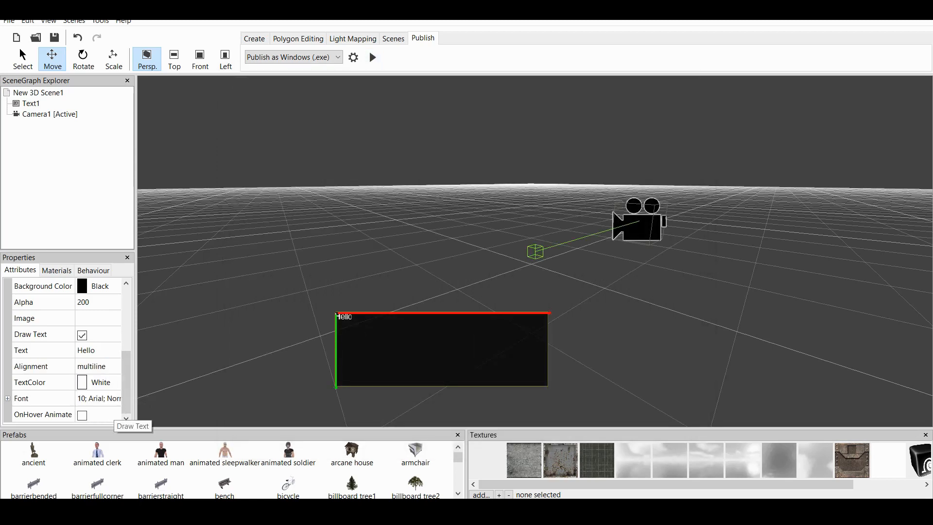
click(98, 365)
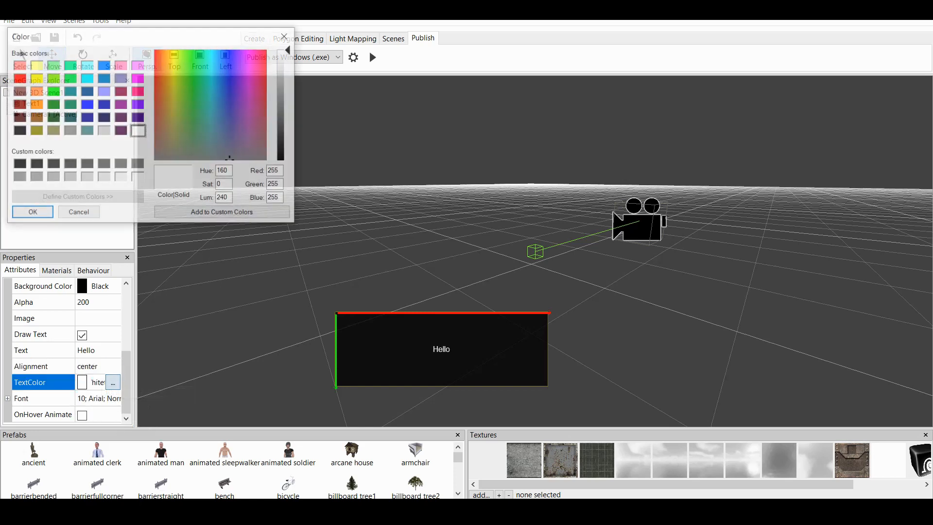
click(18, 77)
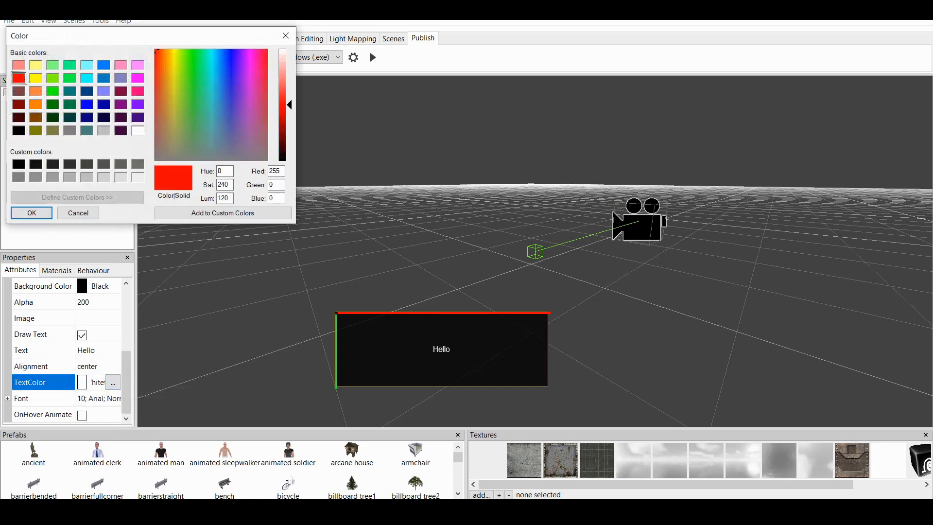
click(31, 212)
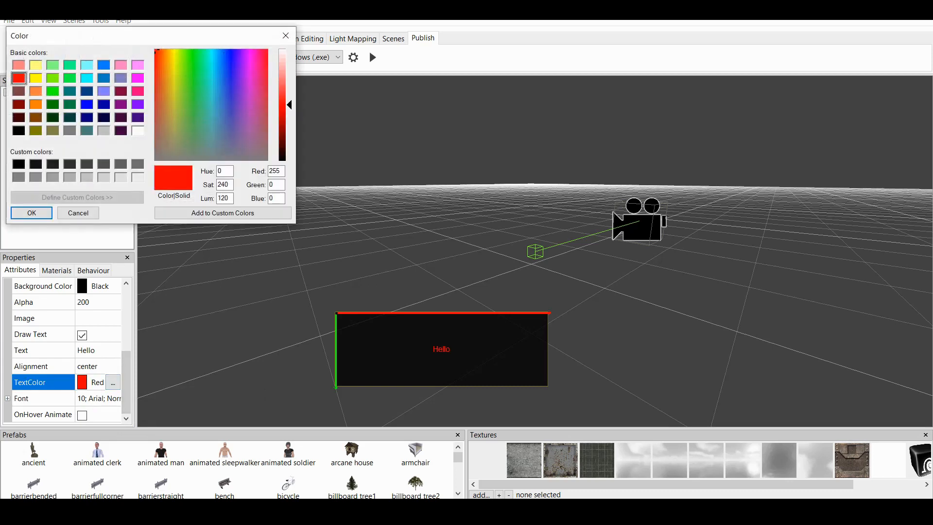
click(31, 212)
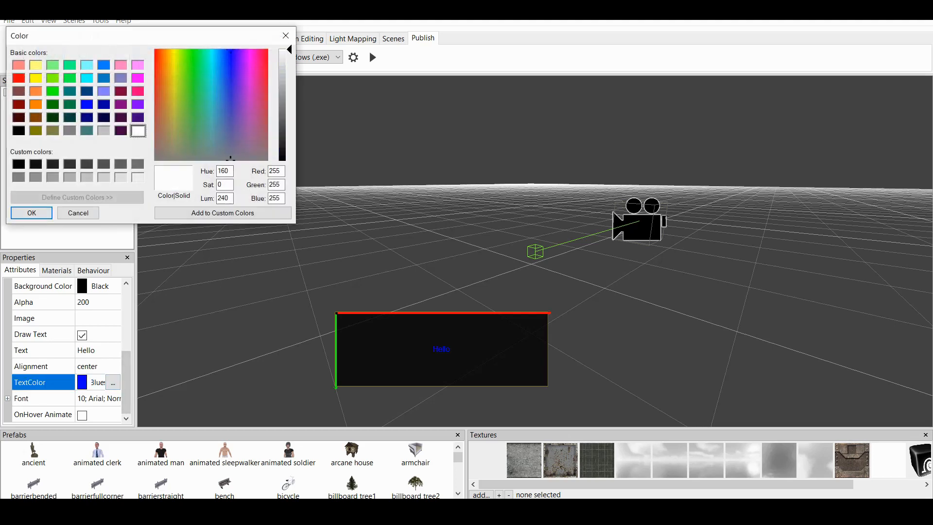
click(31, 212)
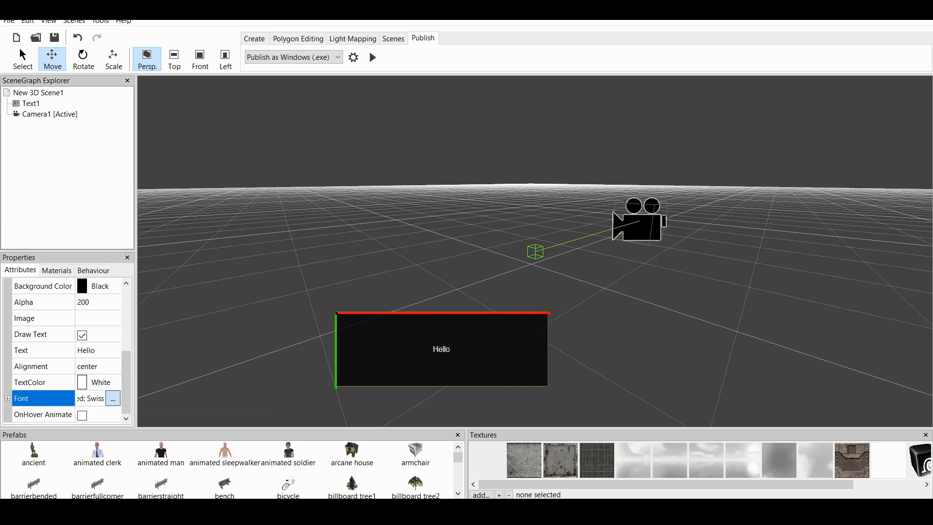
Change the Hello text's font to Arial size 48
click(113, 397)
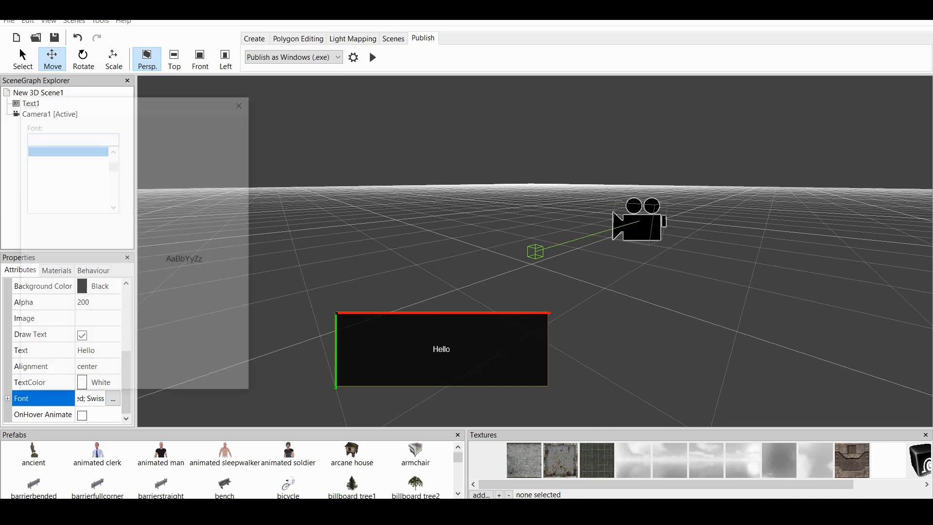
click(112, 397)
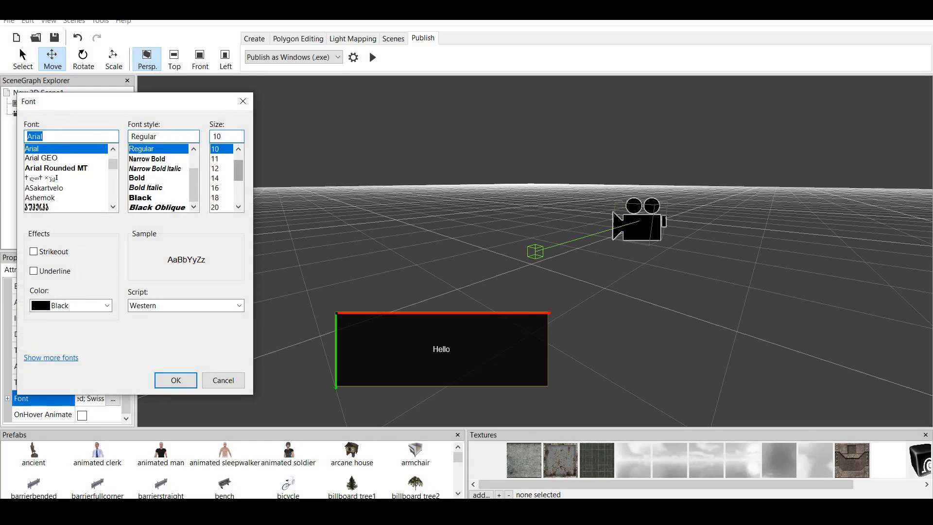
click(220, 197)
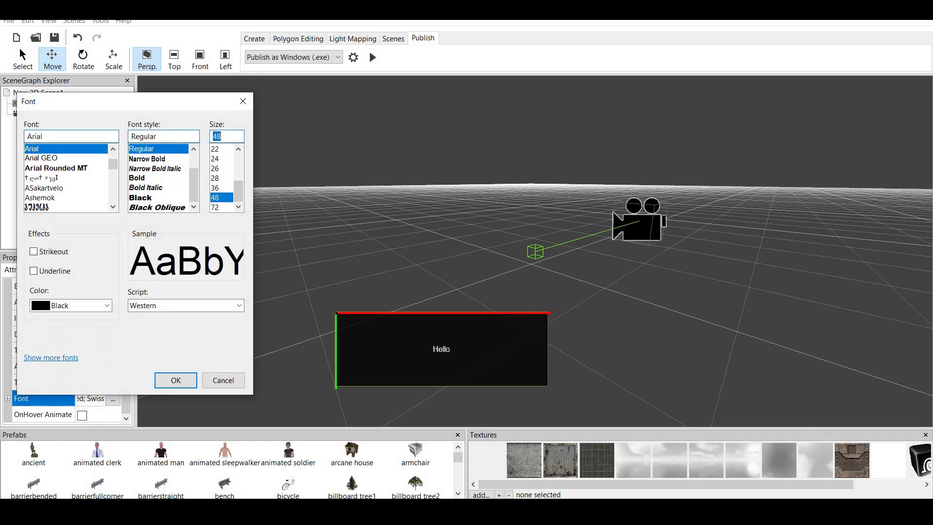
click(175, 379)
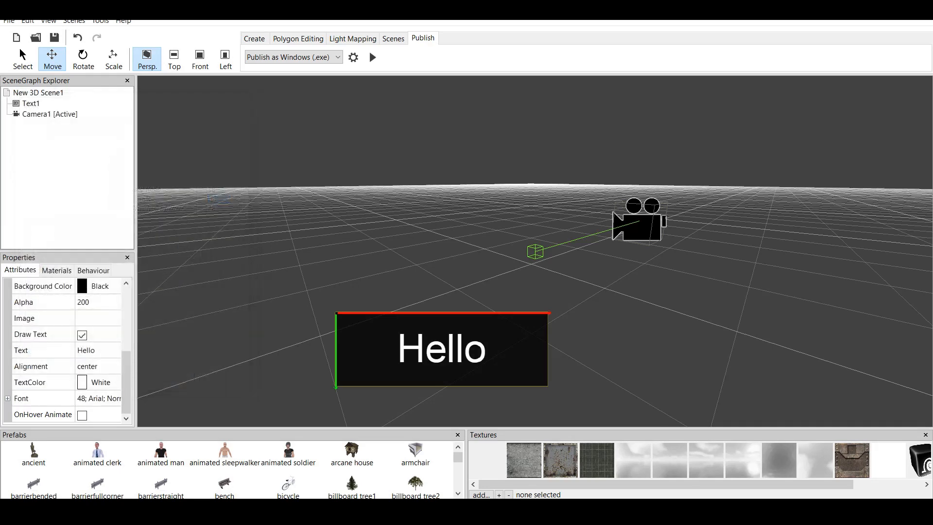
Test-play the scene with the large Hello overlay, close it, and launch another test
click(371, 57)
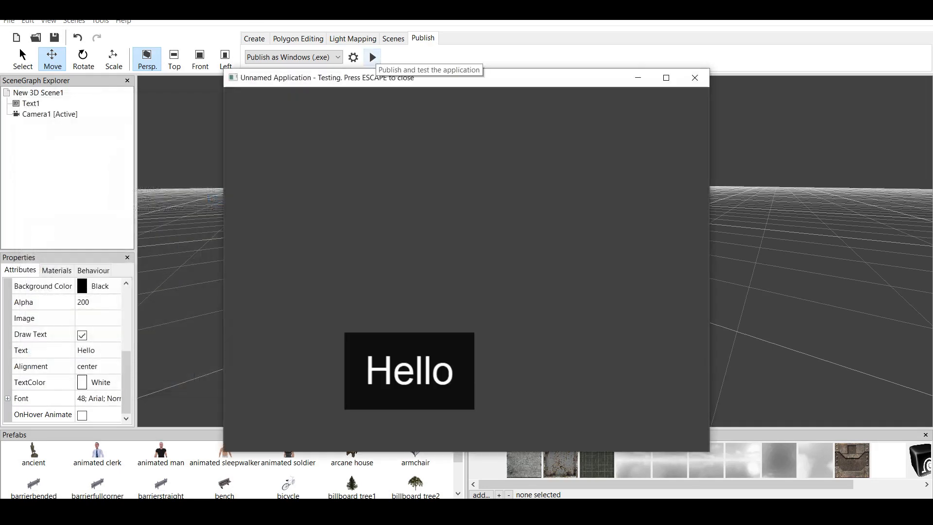
click(693, 77)
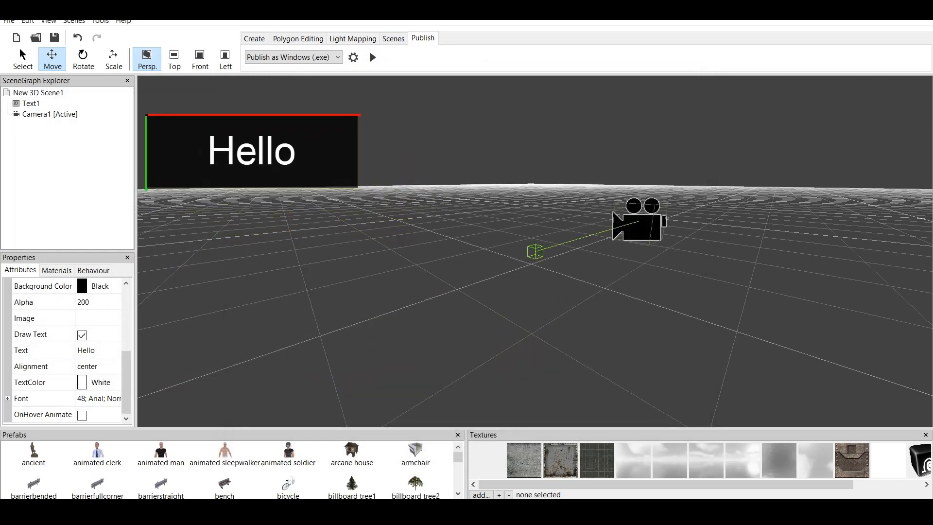
mouse_move(82, 54)
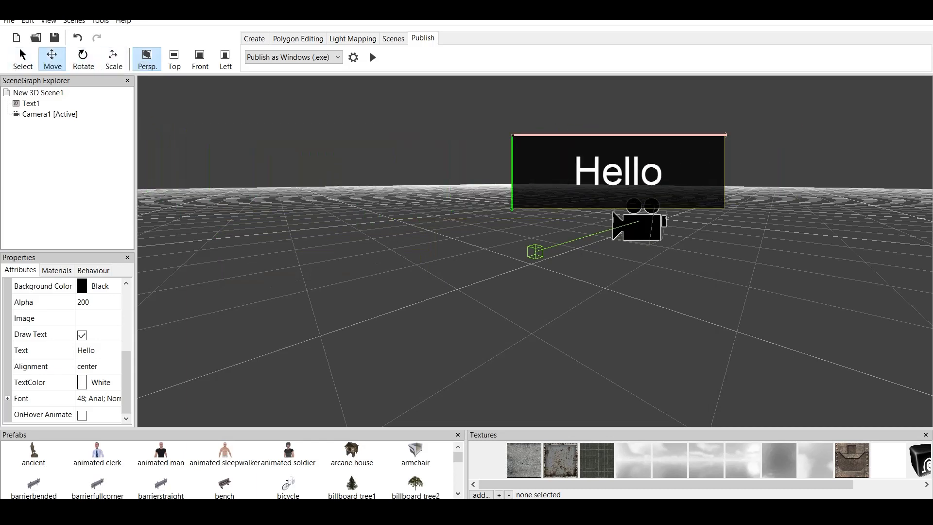
click(372, 57)
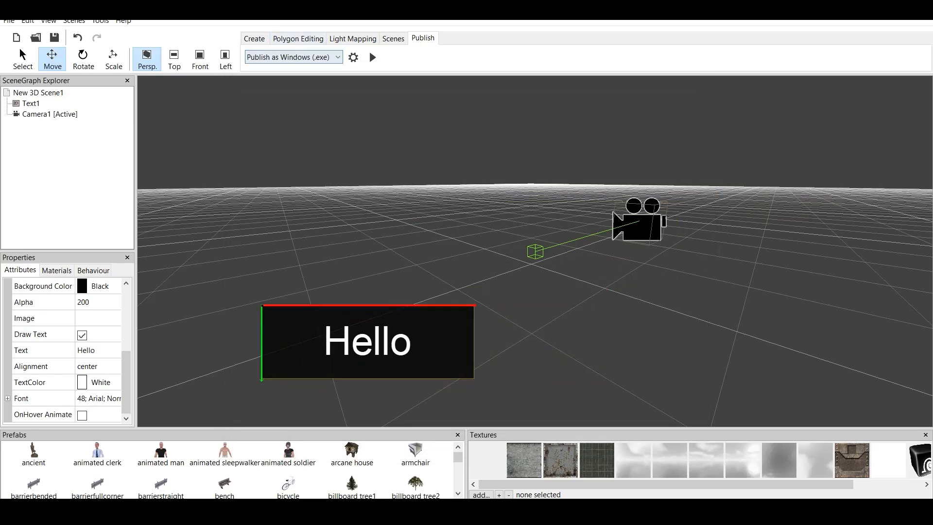
Create a default stone room, Mesh1, with walls, floor and ceiling
click(254, 38)
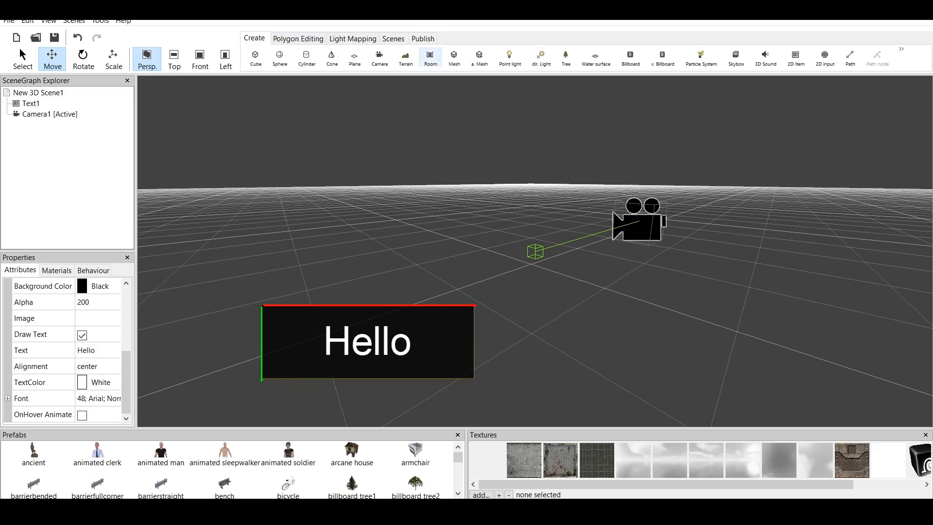
mouse_move(405, 58)
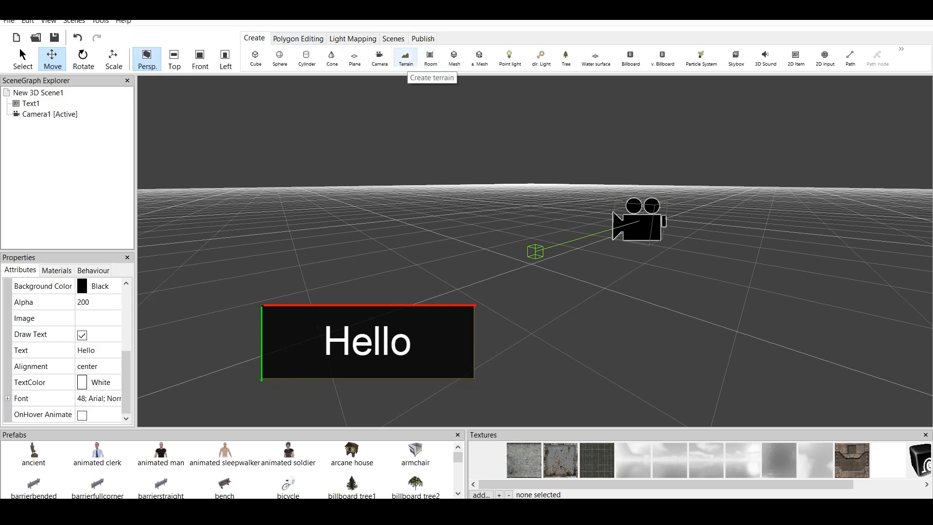
mouse_move(453, 57)
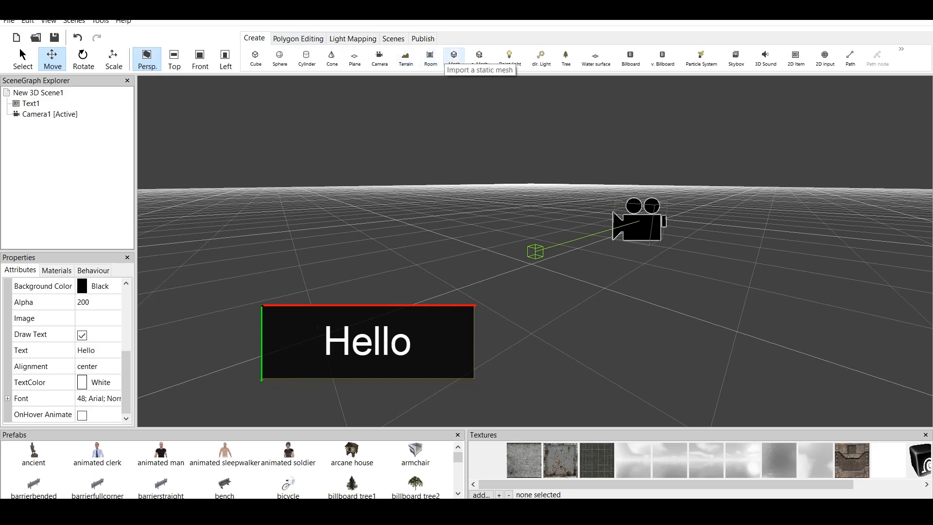
click(430, 58)
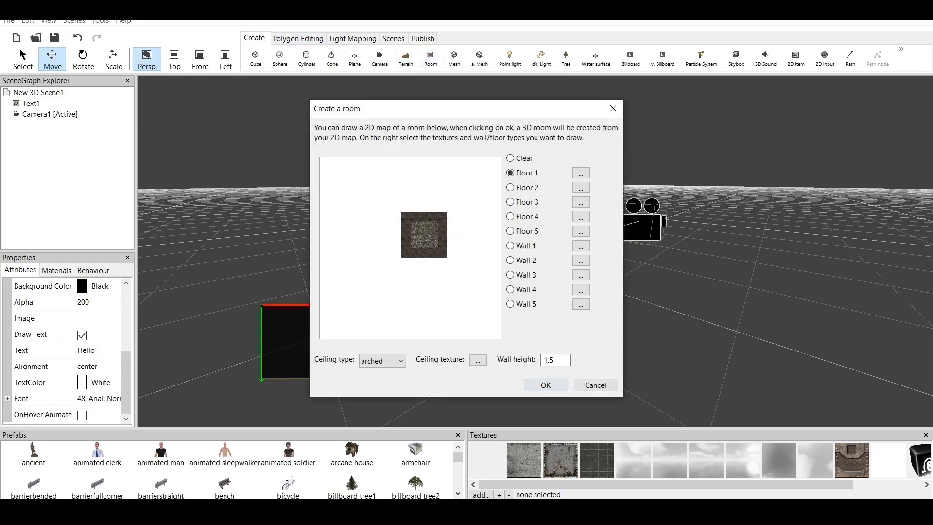
click(544, 384)
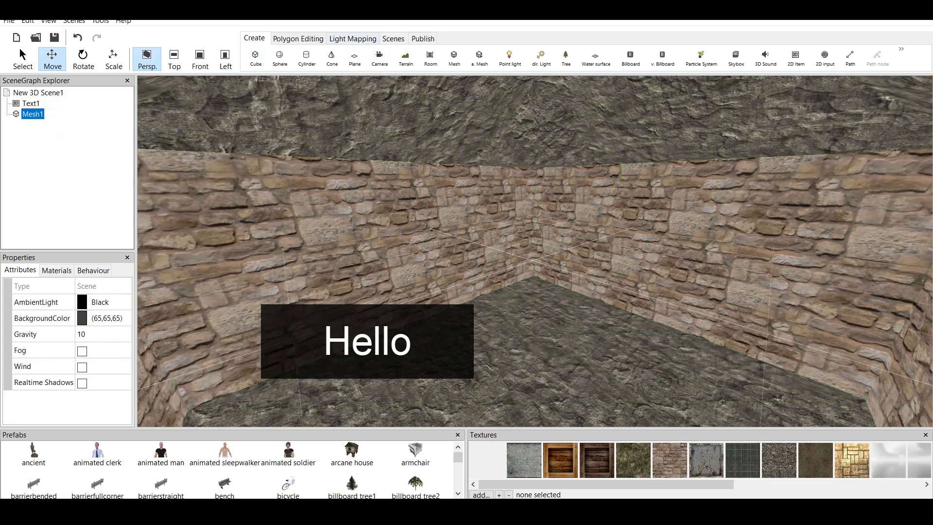
Add a colliding First Person Shooter camera, then test-walk the room and close the test
click(378, 59)
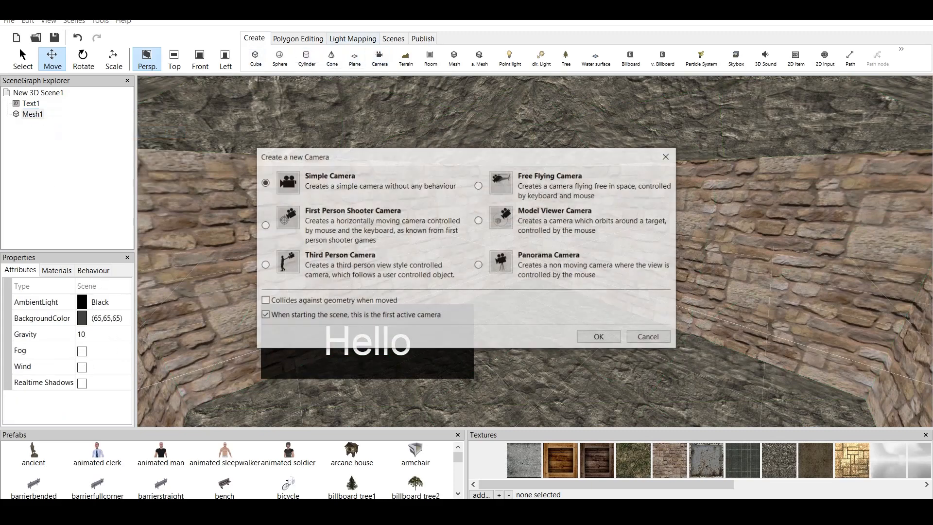
click(264, 225)
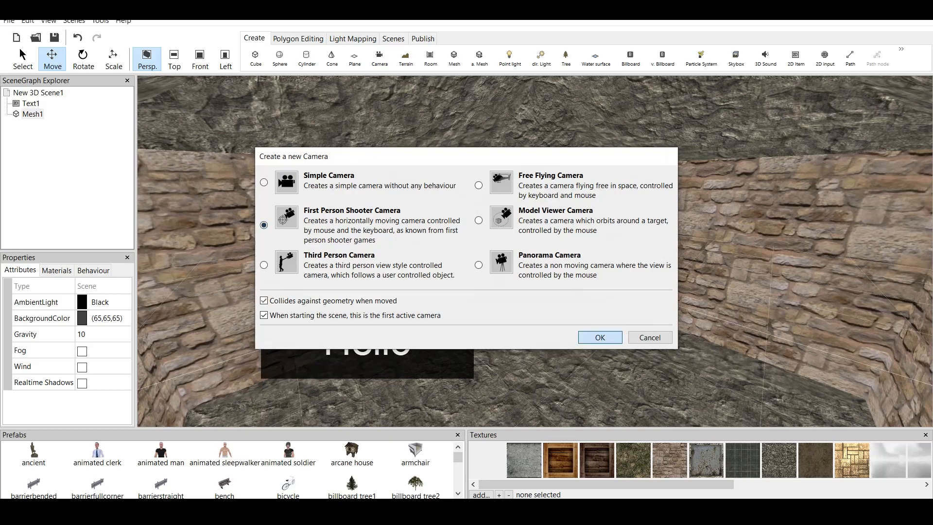
click(599, 337)
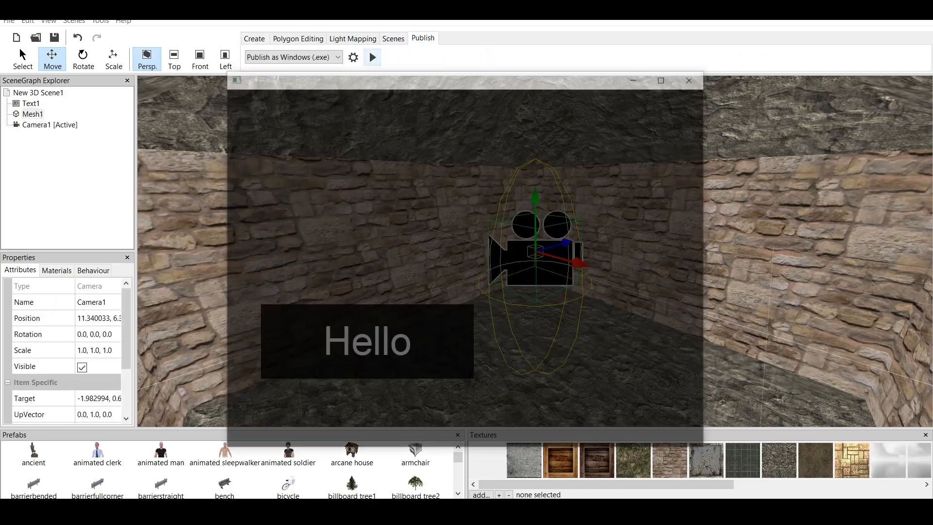
click(371, 57)
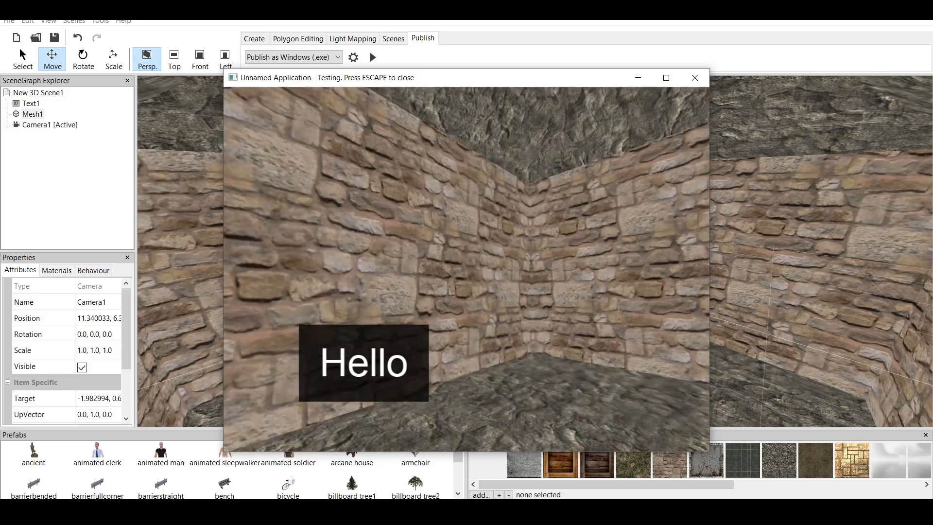
click(693, 77)
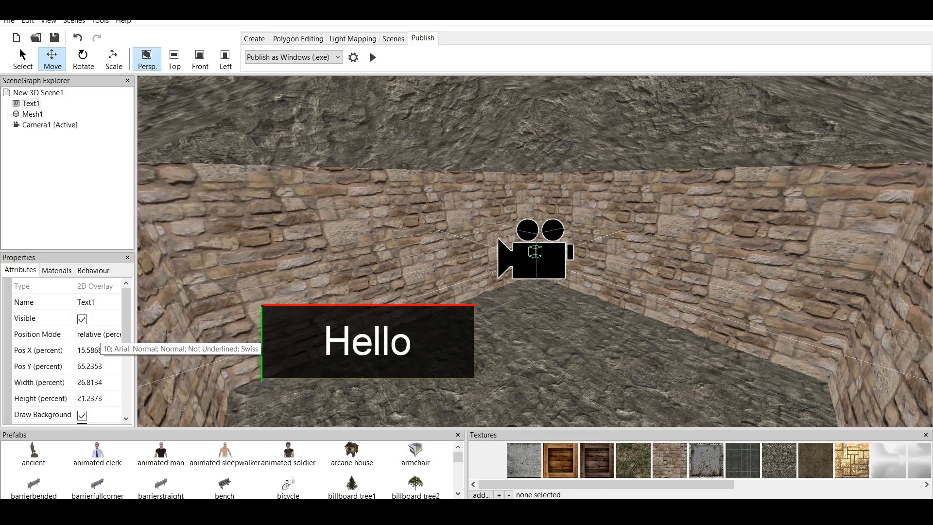
click(82, 318)
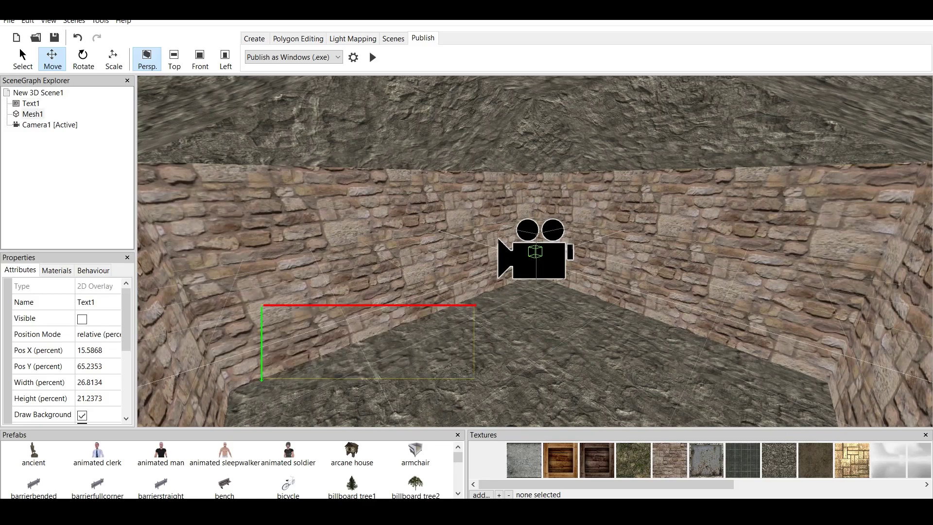
click(372, 58)
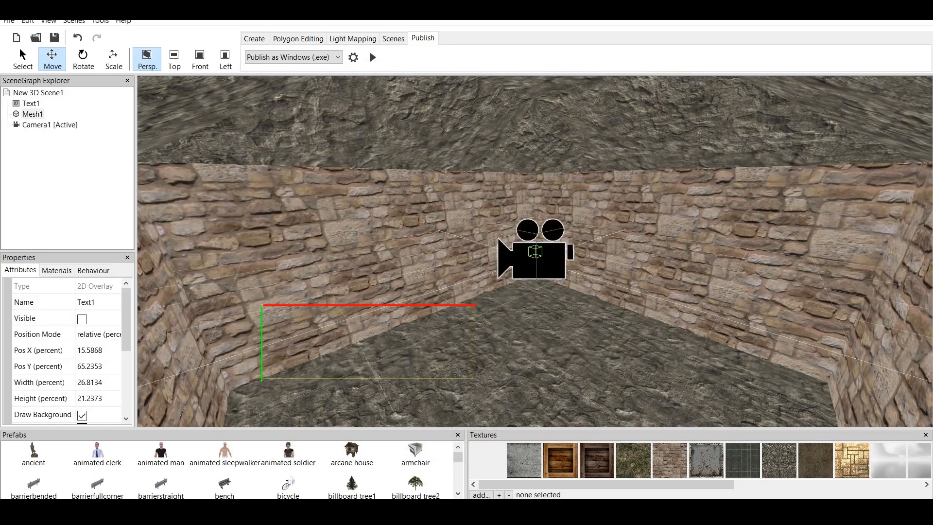
mouse_move(95, 334)
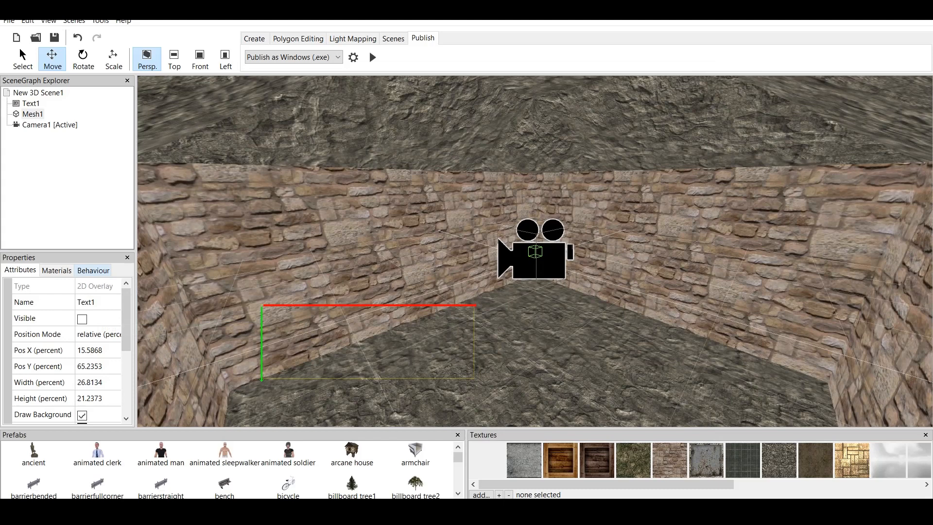
click(93, 270)
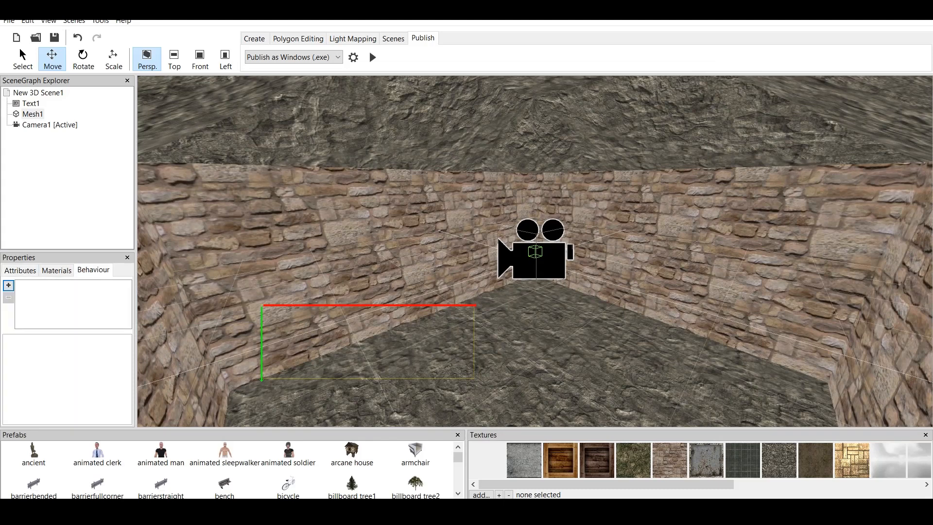
click(20, 270)
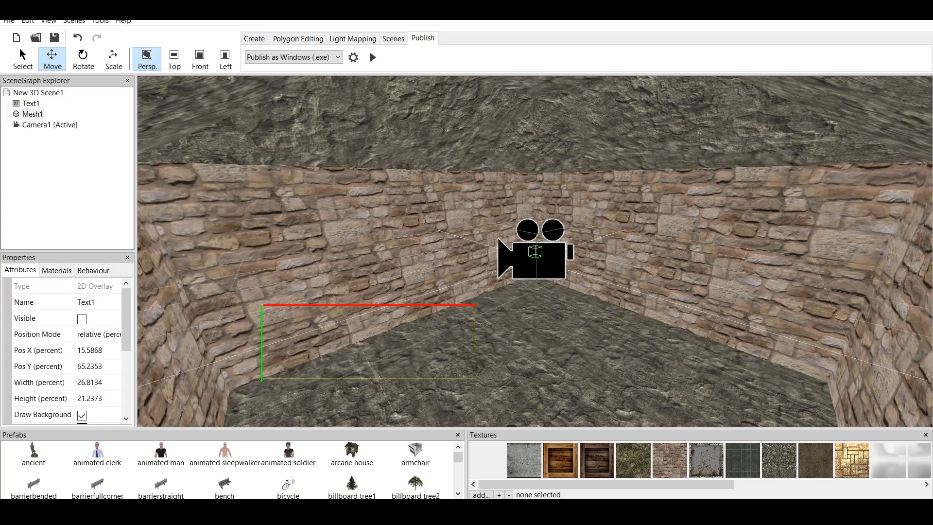
click(92, 270)
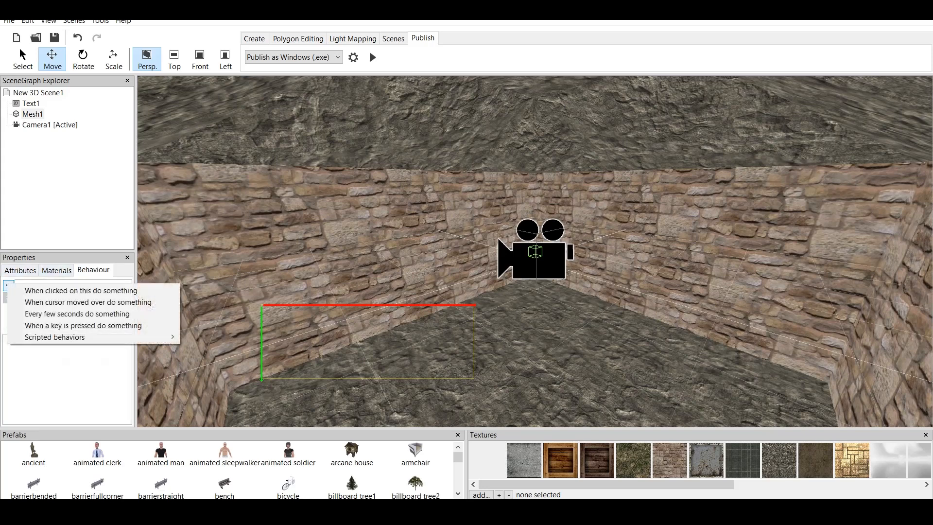
click(21, 270)
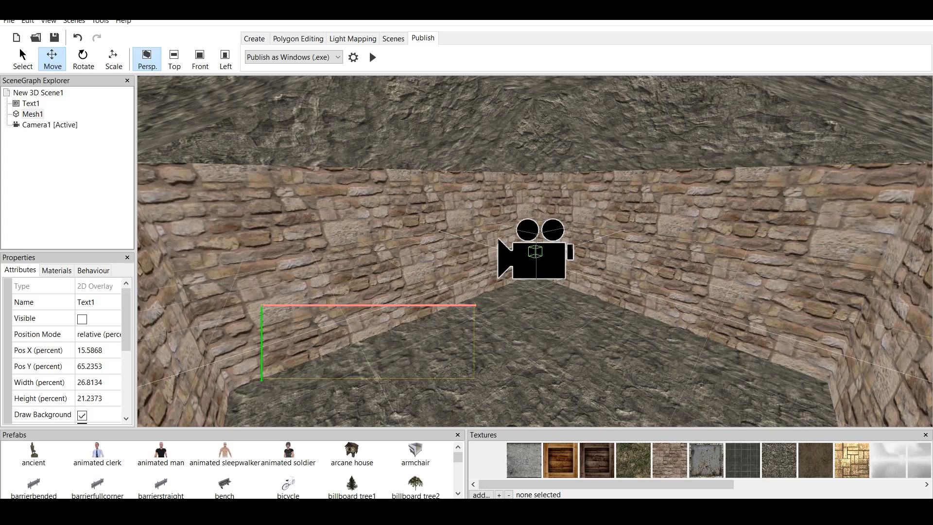
click(82, 319)
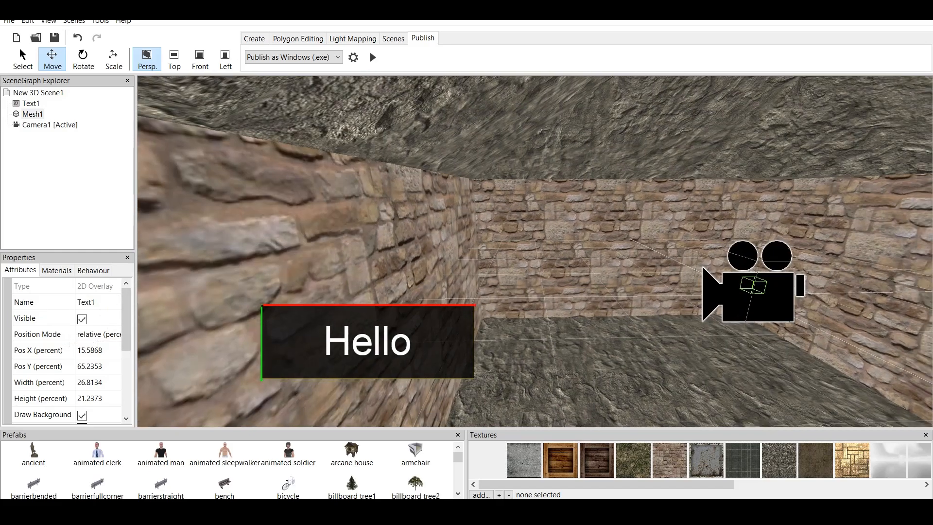
click(82, 318)
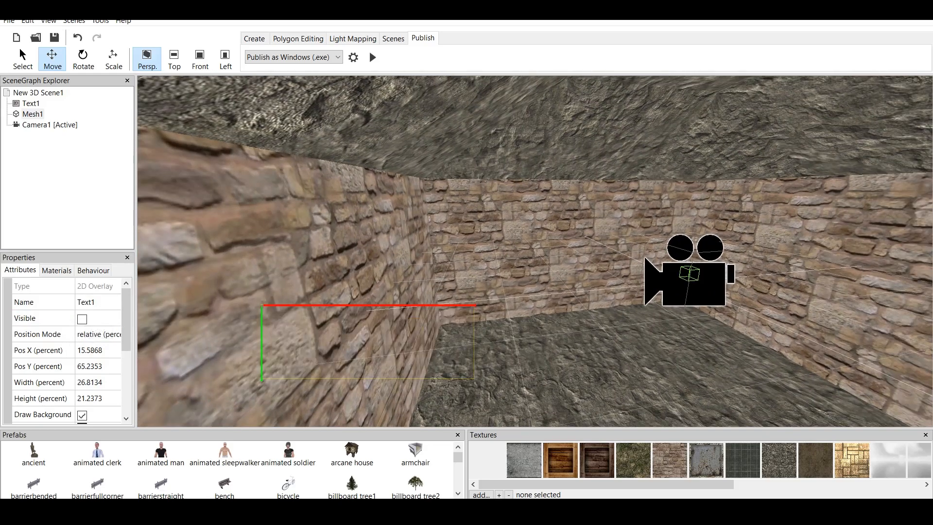
click(33, 113)
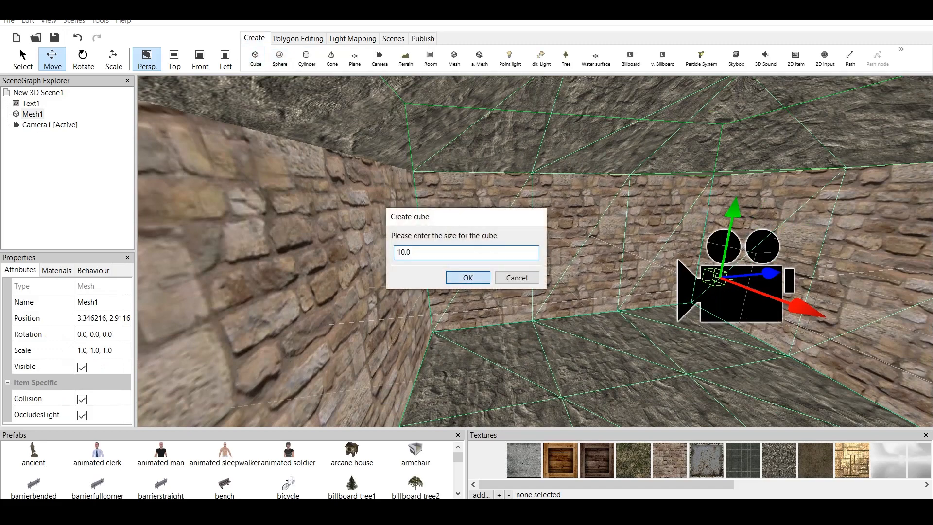
Create the size-10 cube and bring cubeMesh1 into close view on the floor
click(467, 277)
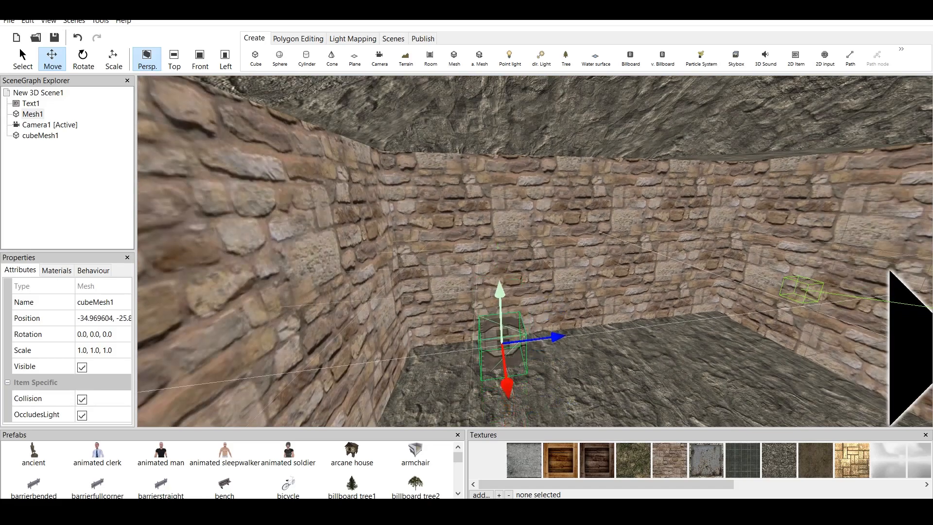
click(422, 38)
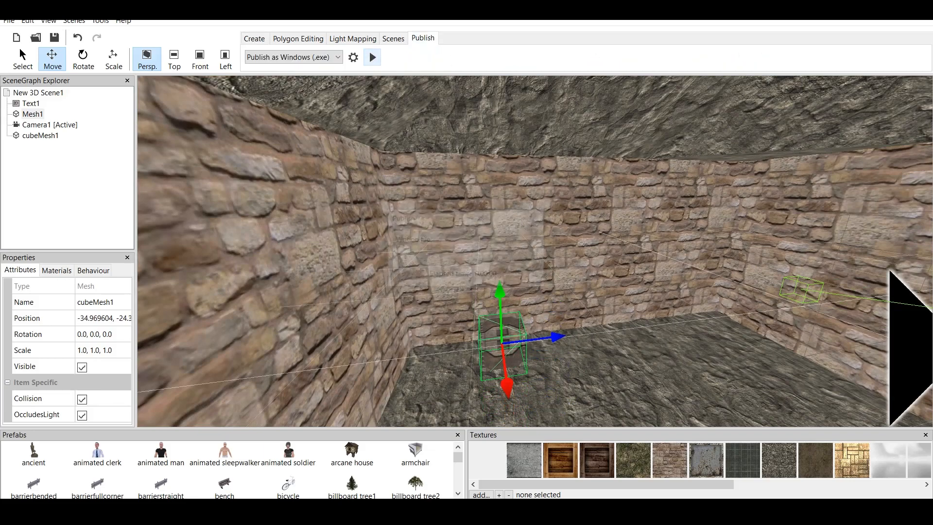
click(372, 57)
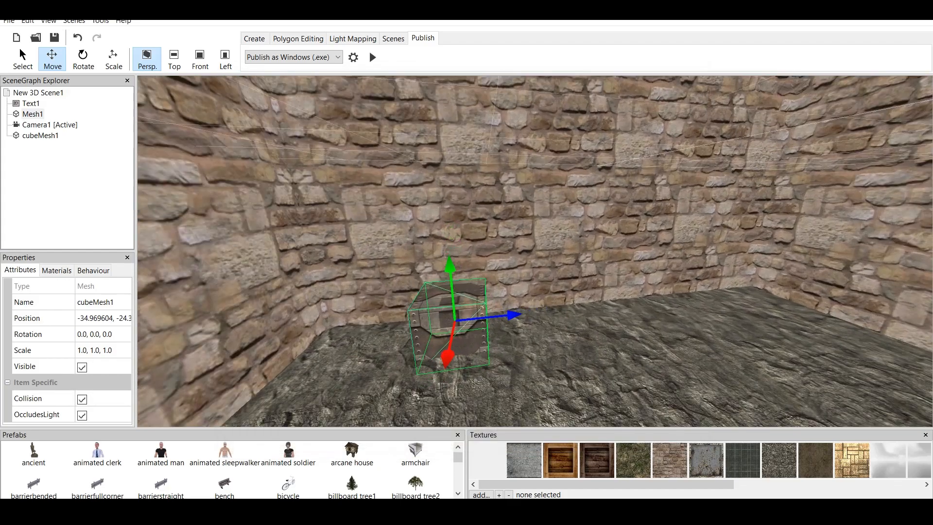
Add an On proximity behaviour to the cube with a 30×30×30 box test area
click(93, 270)
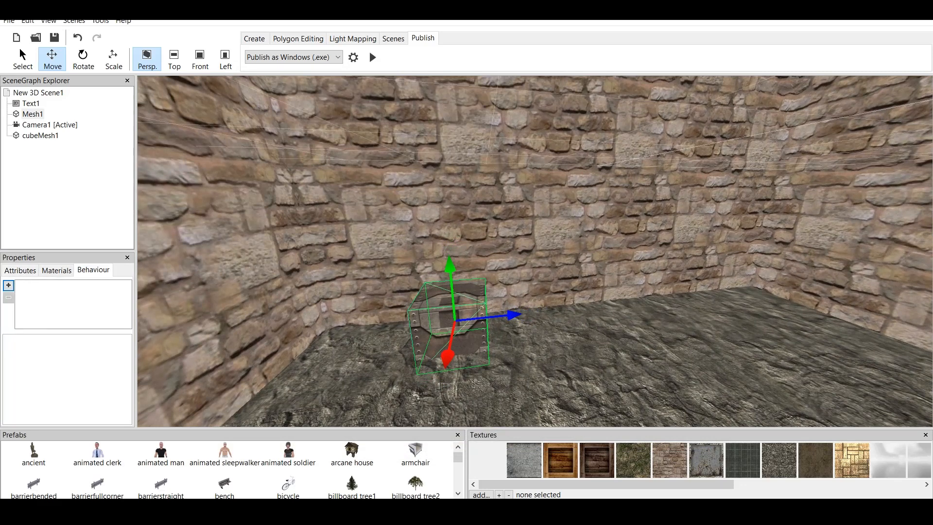
click(8, 286)
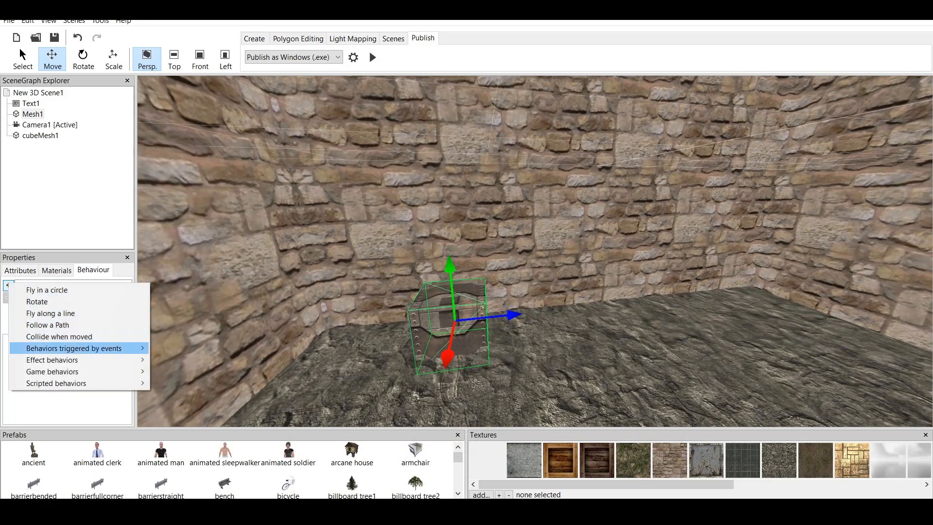
click(74, 347)
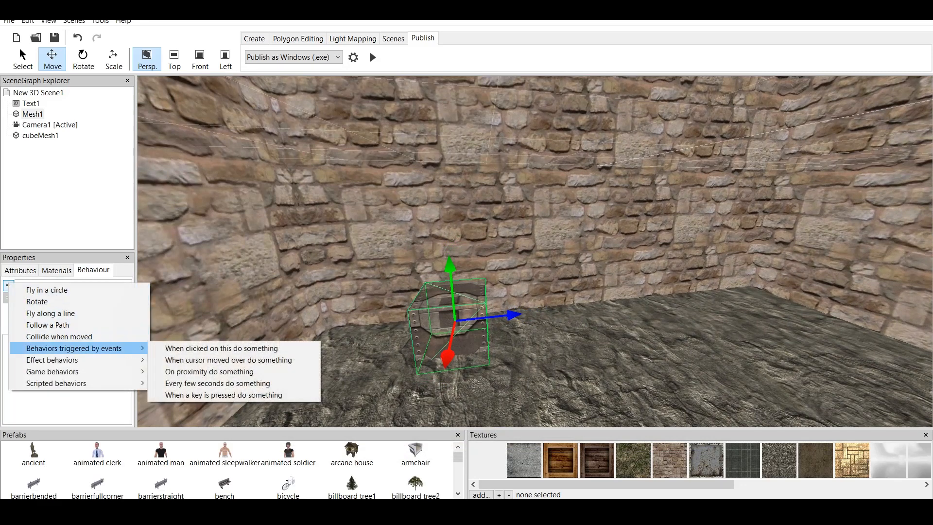
mouse_move(209, 371)
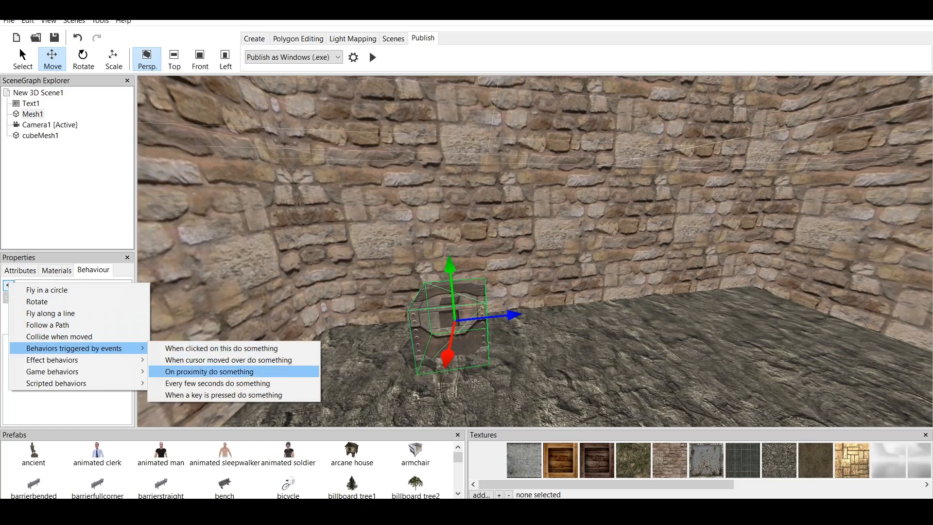
click(209, 371)
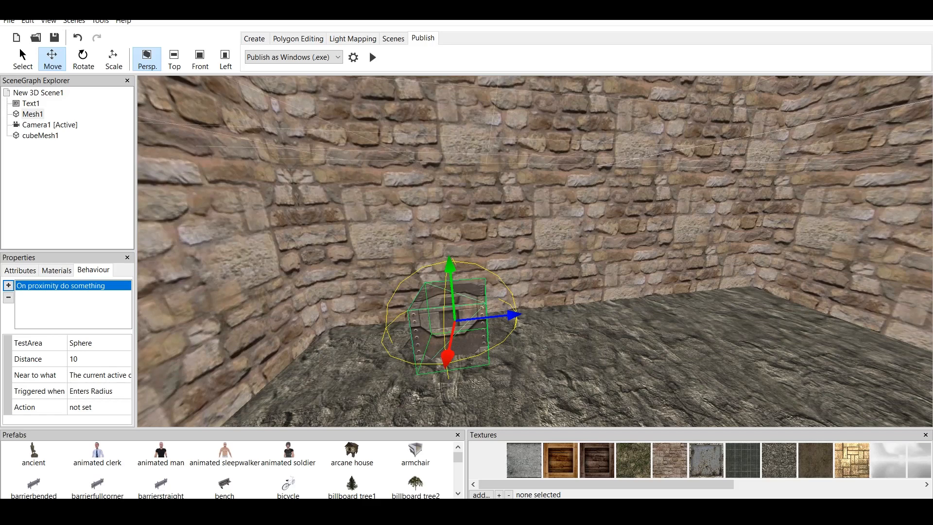
click(98, 341)
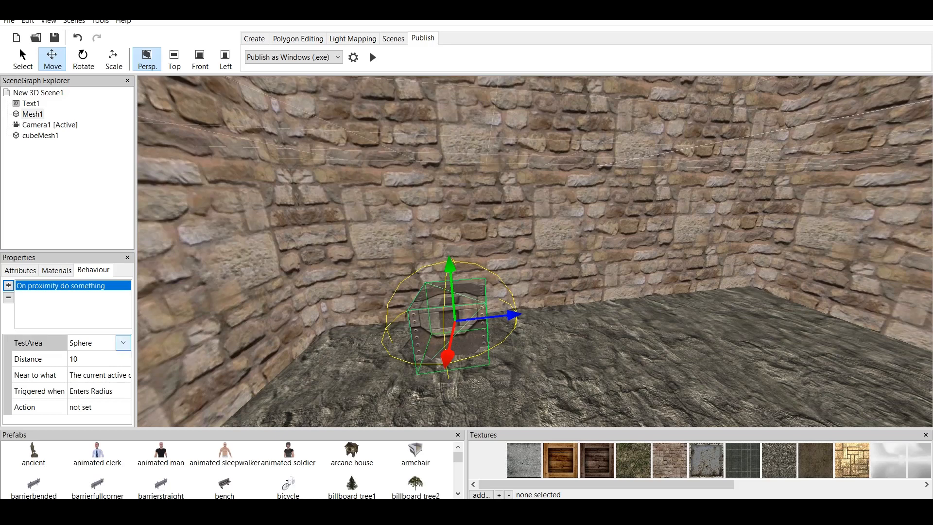
click(122, 342)
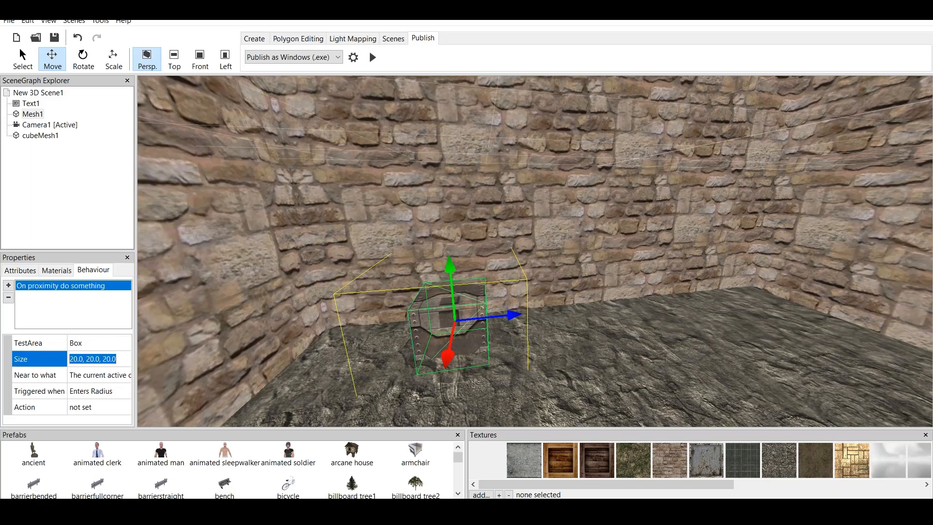
text(30, 30)
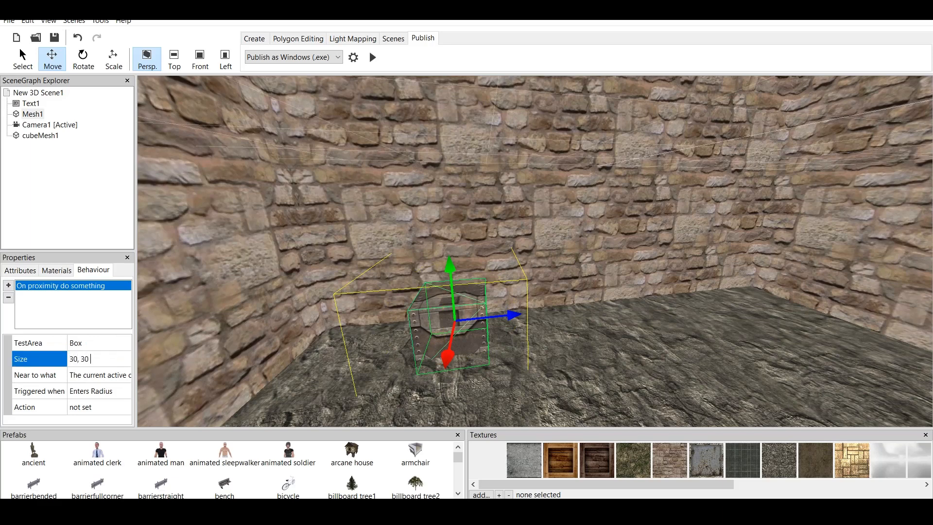
text(, 30)
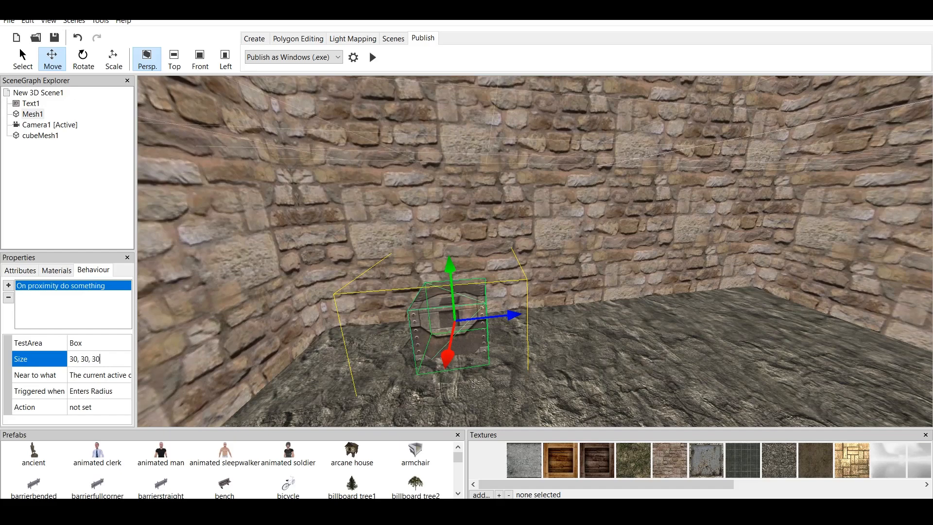
key(Return)
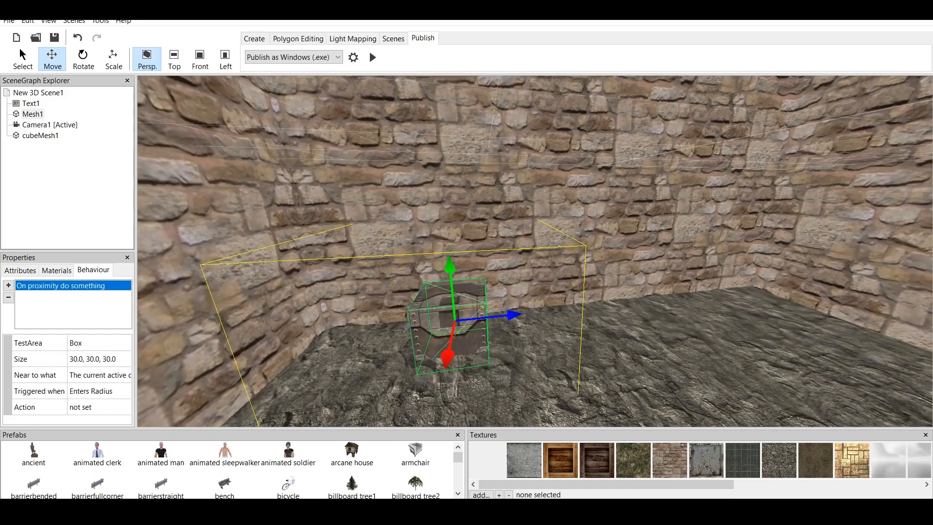
mouse_move(104, 374)
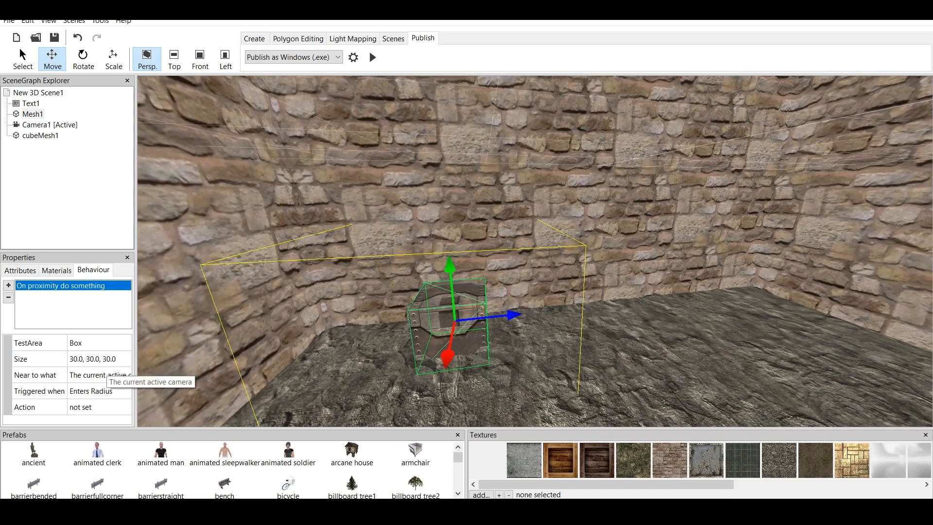
Make the proximity trigger detect Camera1 and review when it fires
click(123, 374)
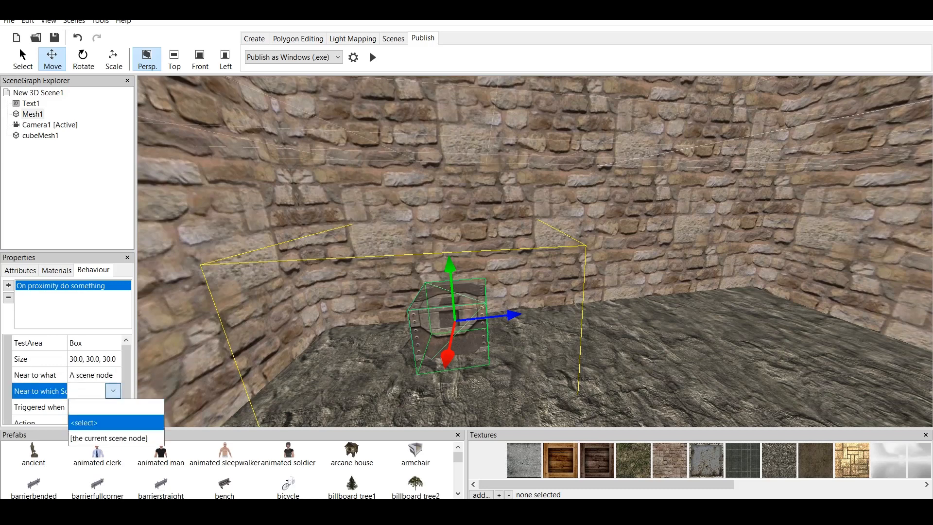
click(107, 437)
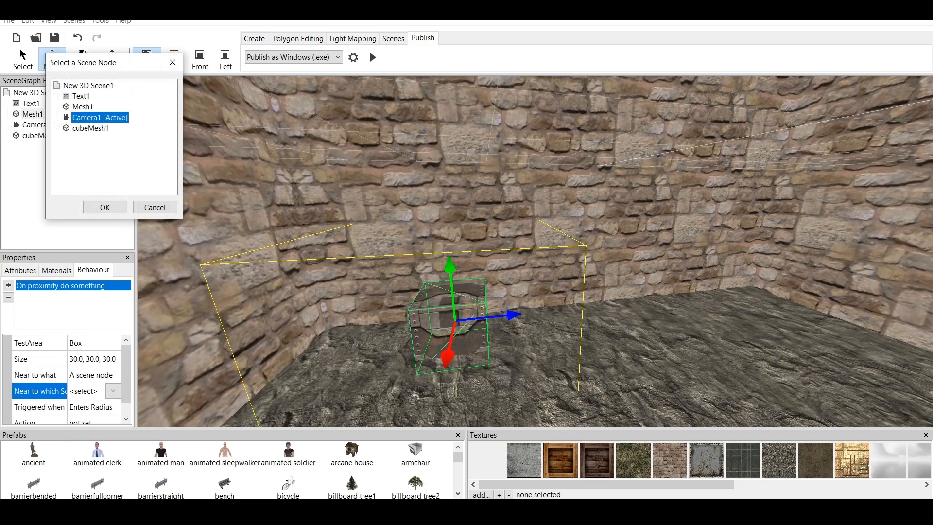
click(105, 207)
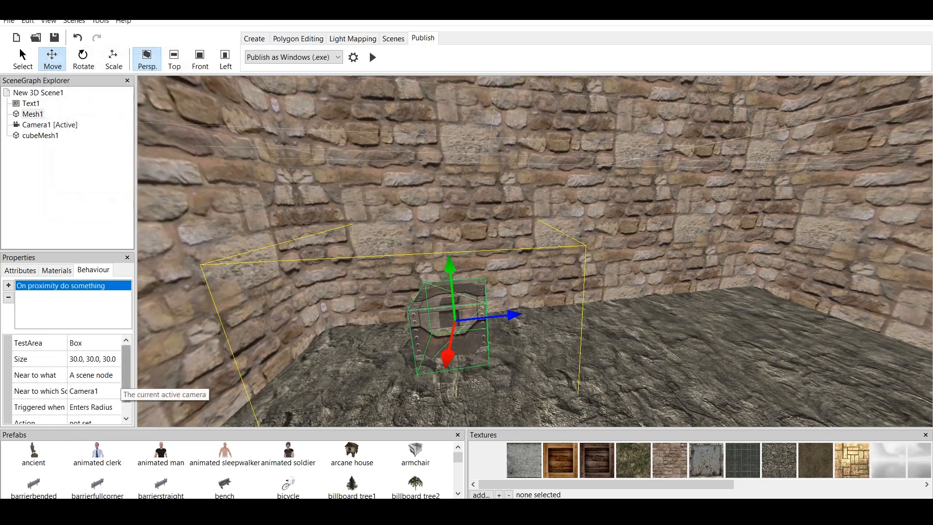
click(112, 391)
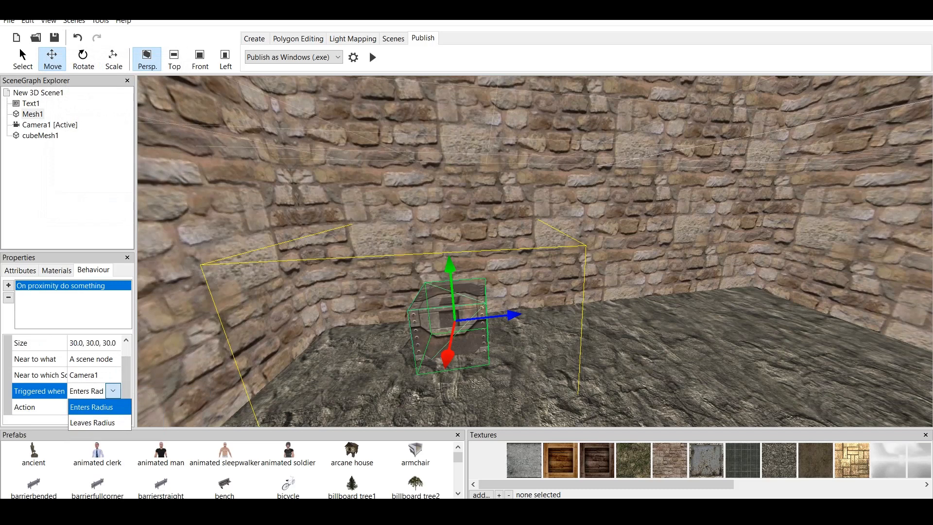
mouse_move(92, 422)
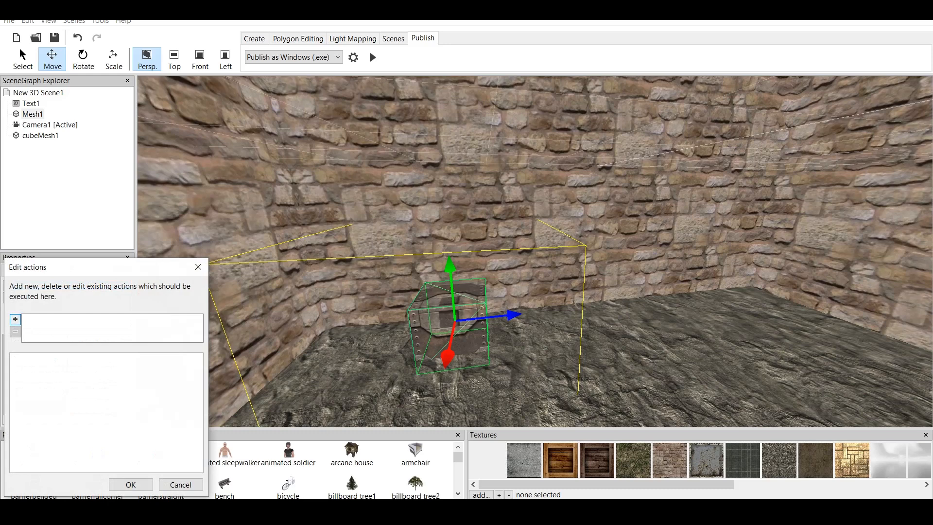
mouse_move(16, 320)
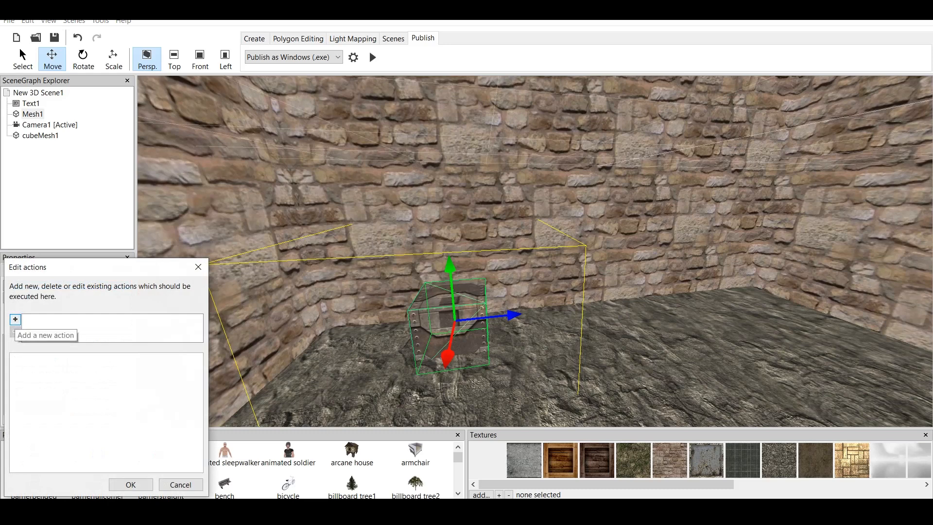
Add a Hide or unhide scene node action with Toggle Visibility on Text1
click(15, 320)
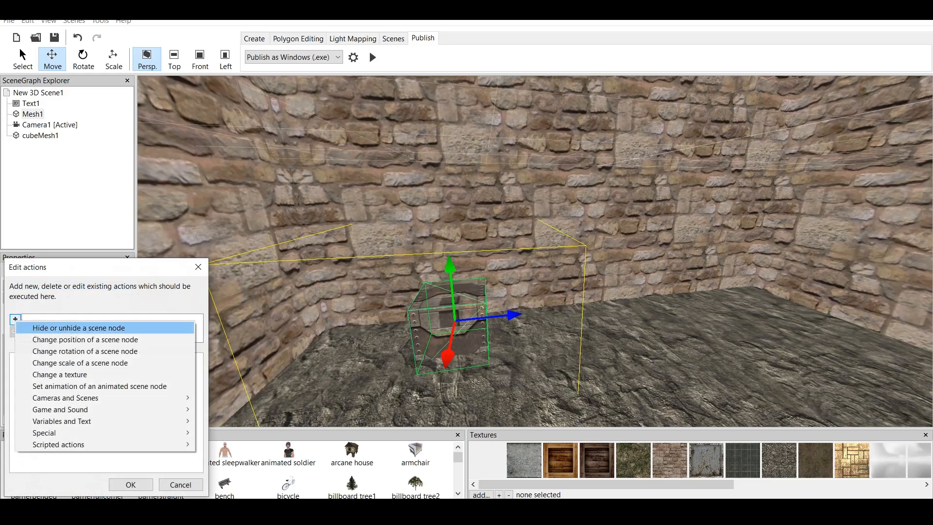
click(78, 326)
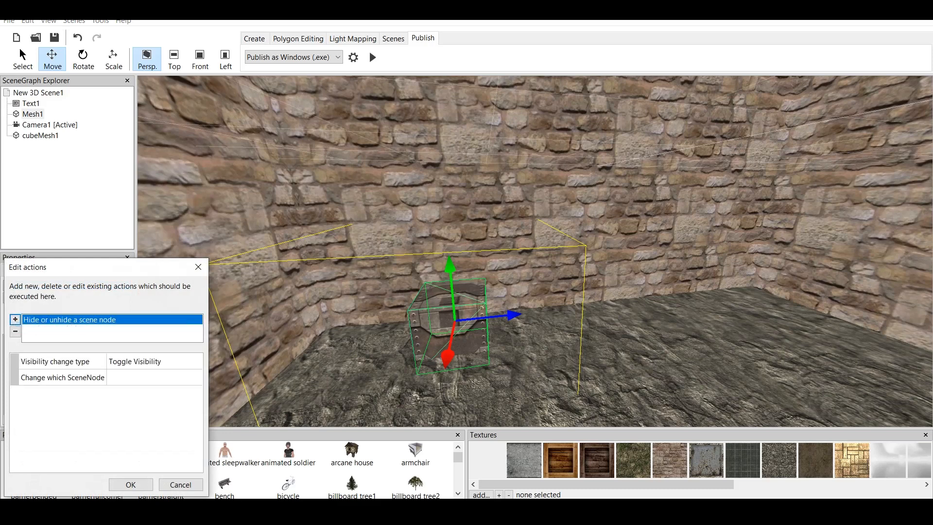
click(194, 361)
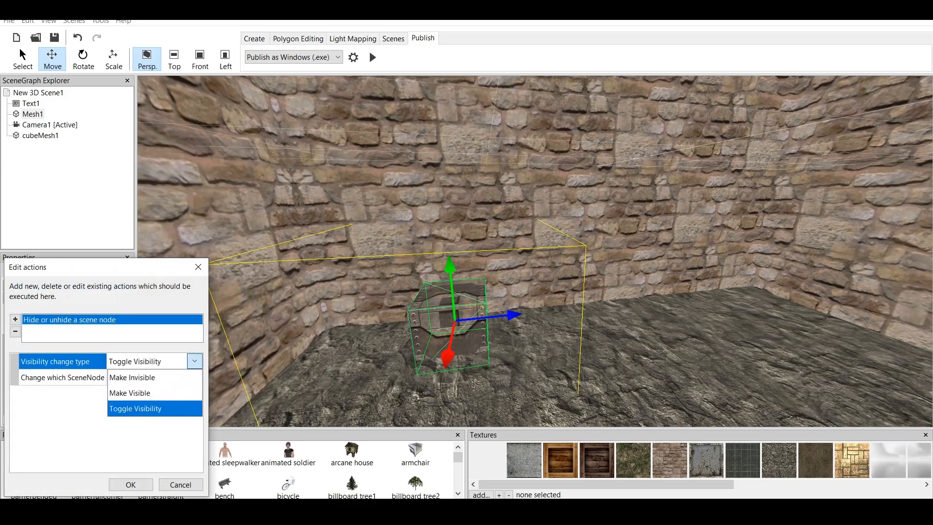
click(135, 408)
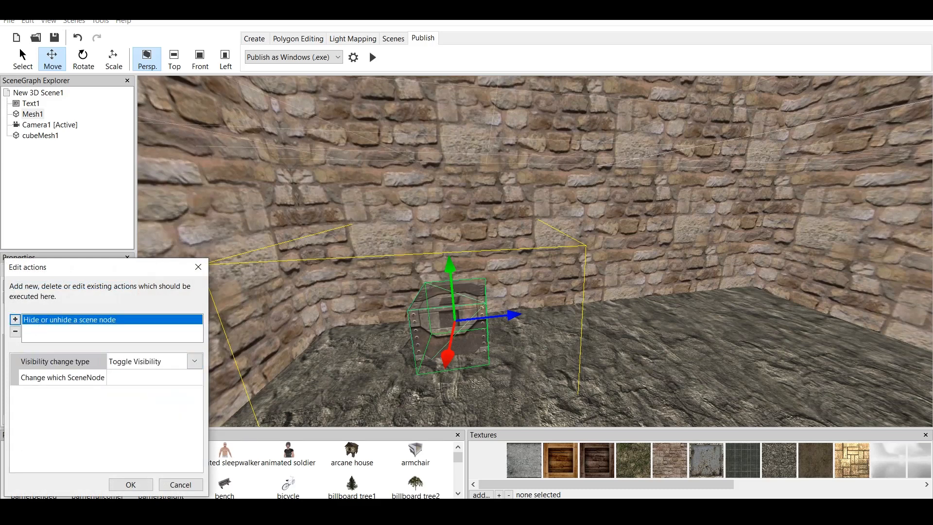
click(194, 360)
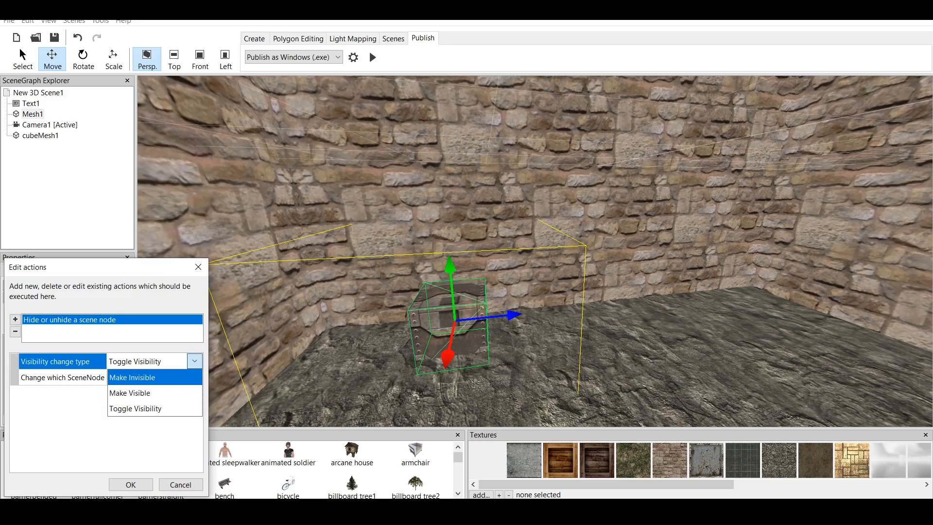
click(134, 408)
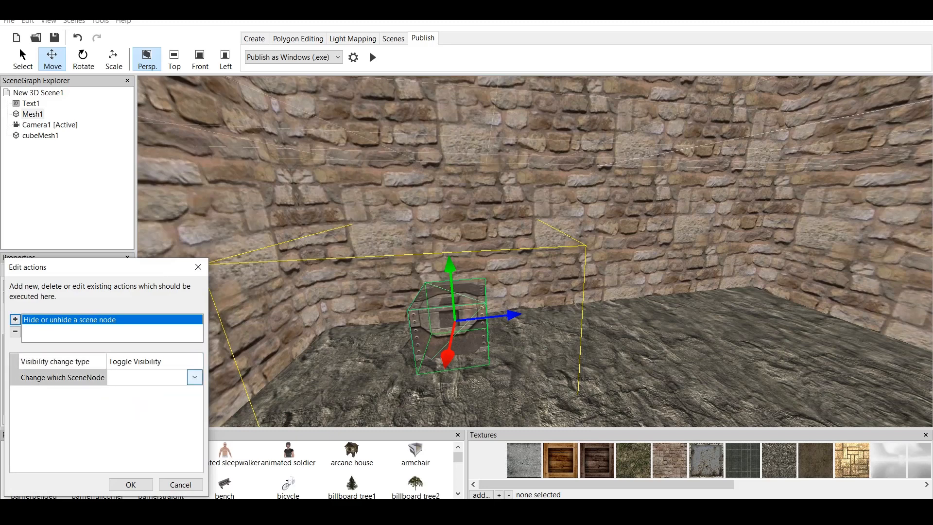
click(194, 377)
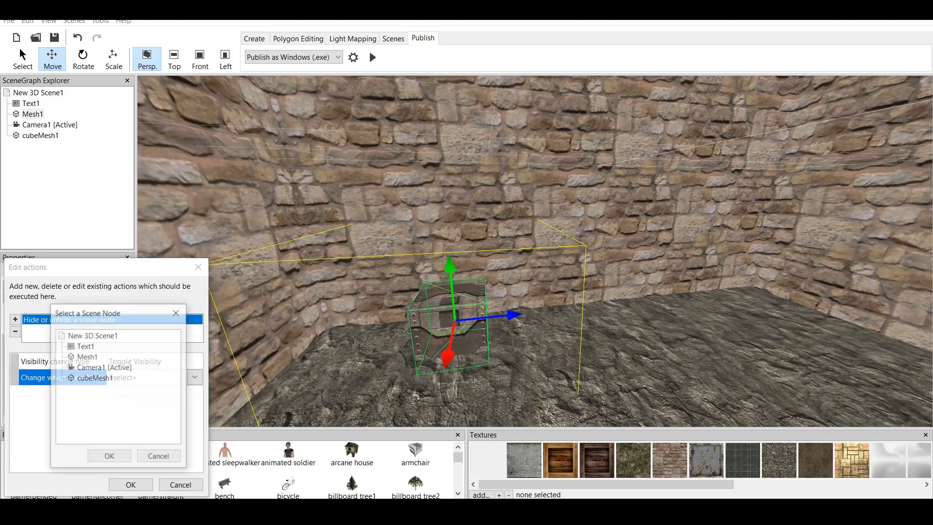
click(85, 345)
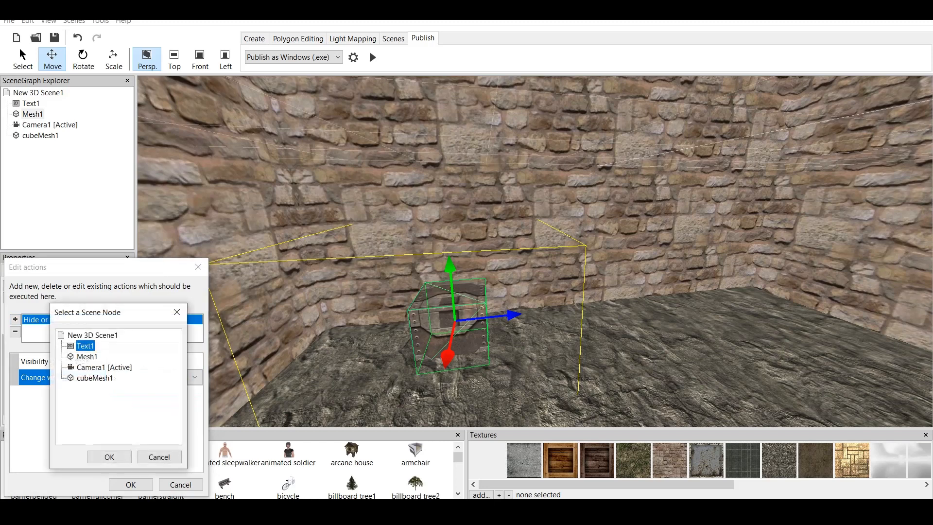
click(109, 456)
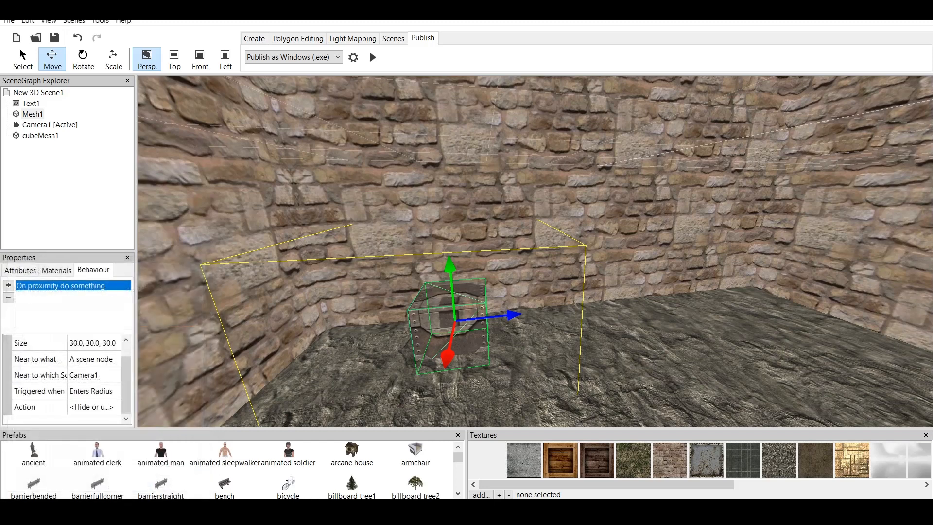
click(371, 58)
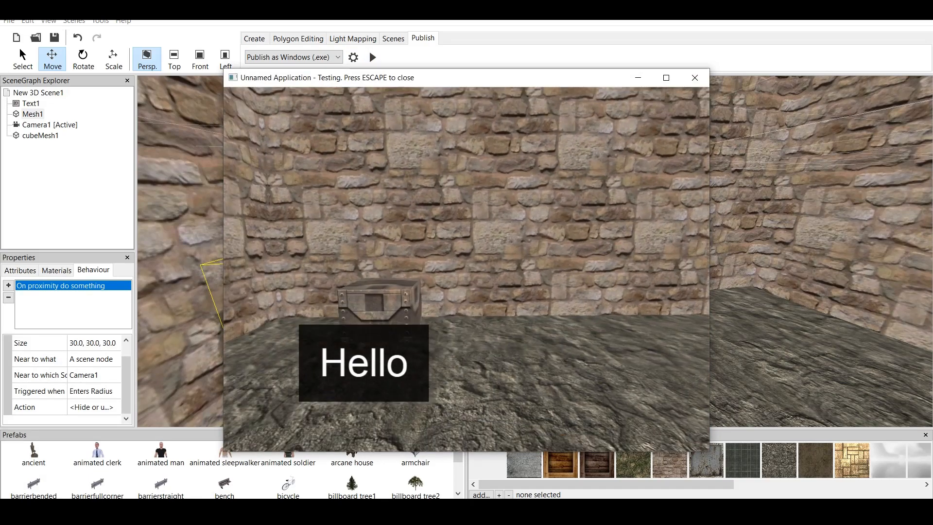
click(694, 77)
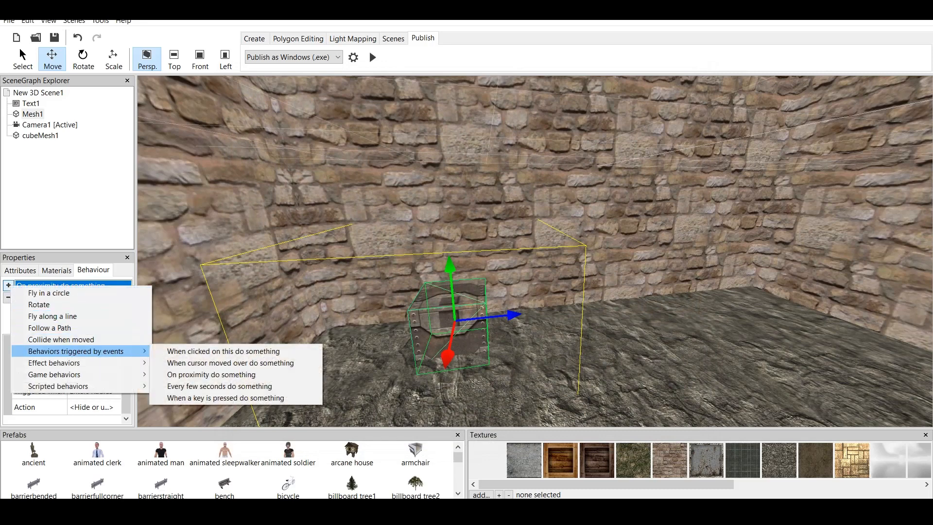
mouse_move(212, 374)
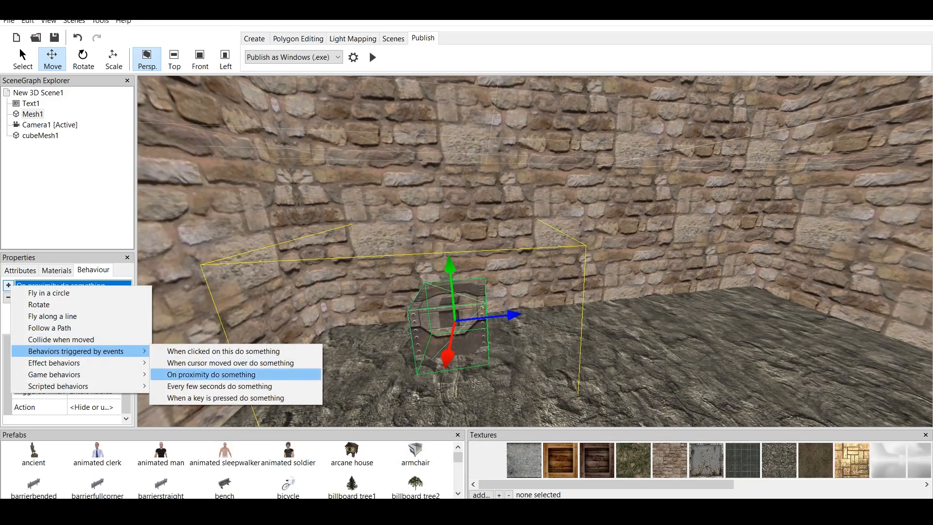
Add a second On proximity behaviour with a box test area watching Camera1
click(210, 374)
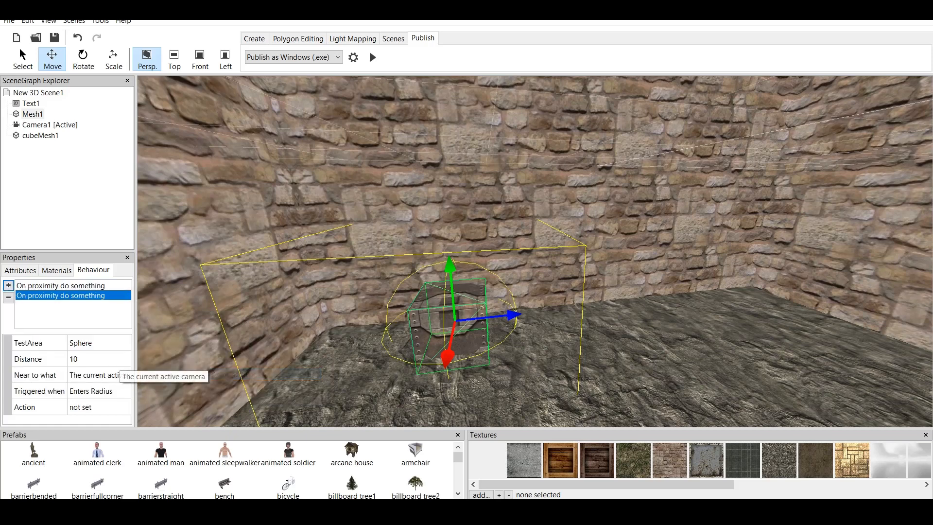
click(59, 285)
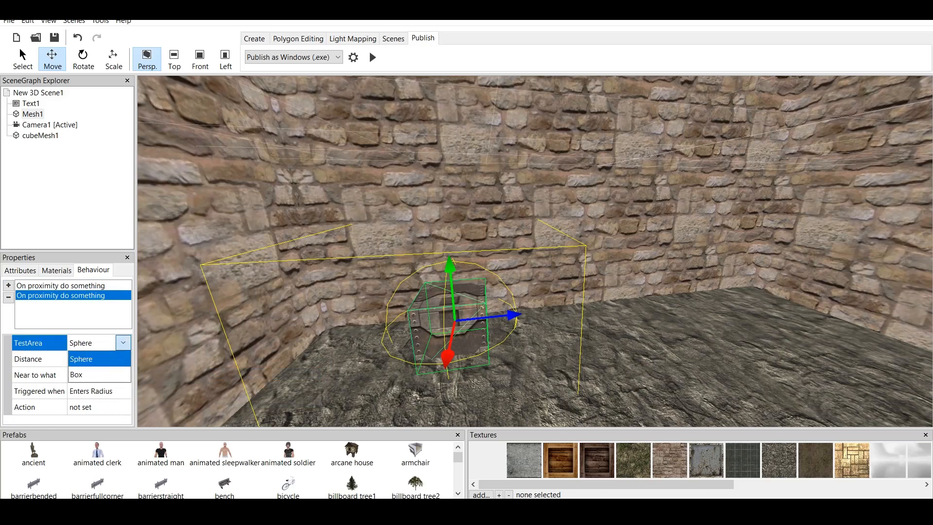
click(80, 374)
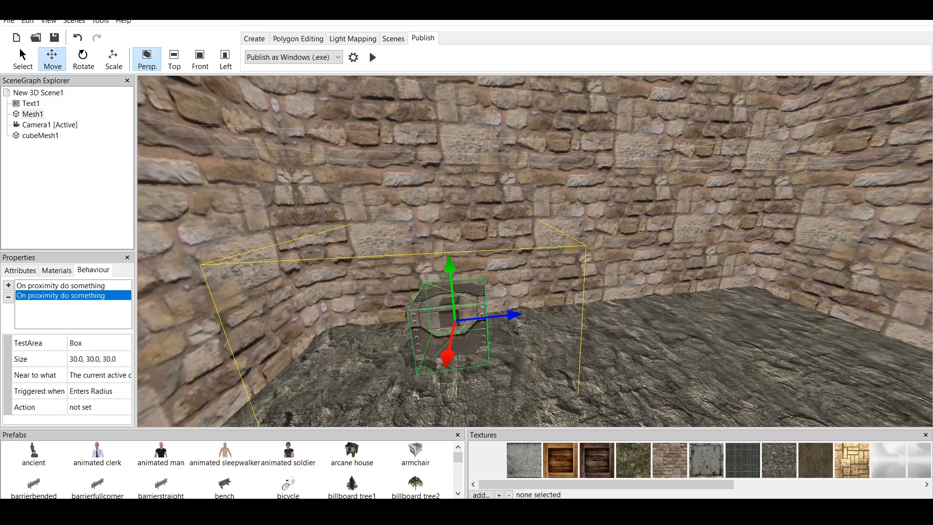
click(99, 375)
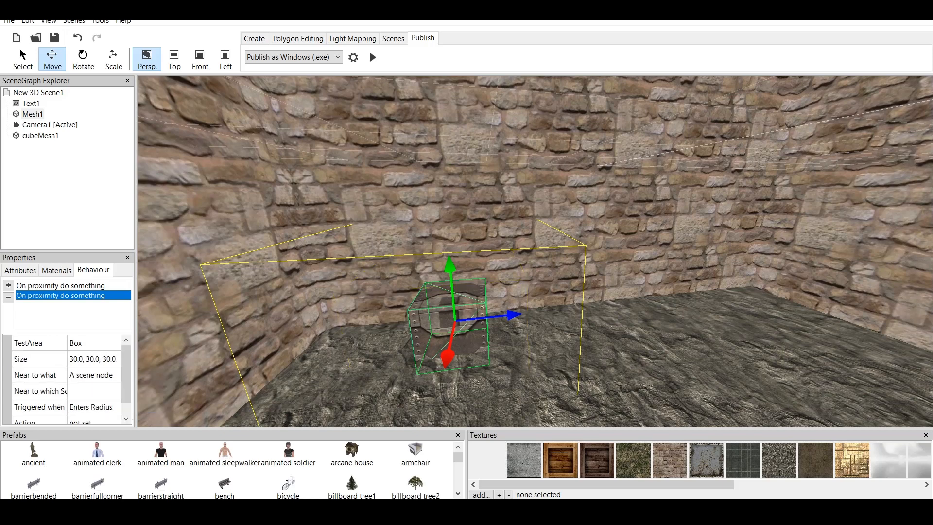
click(112, 391)
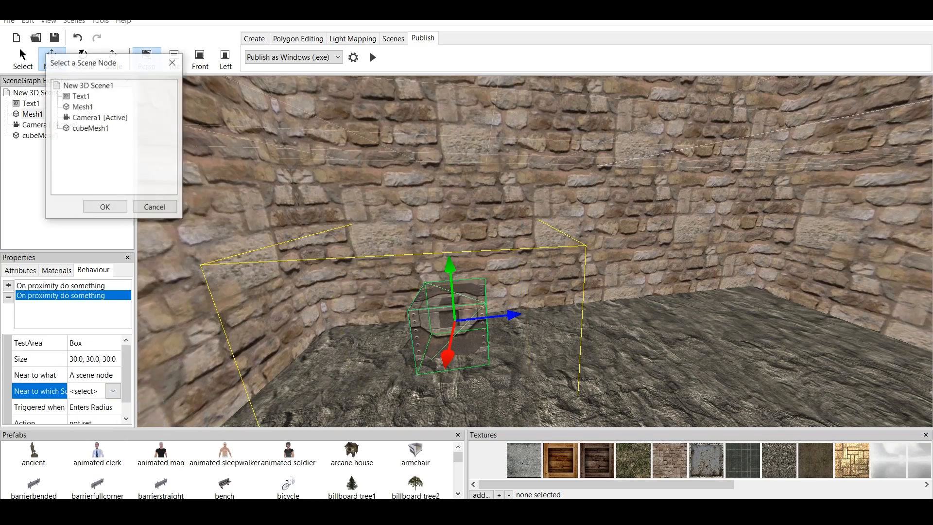
click(104, 206)
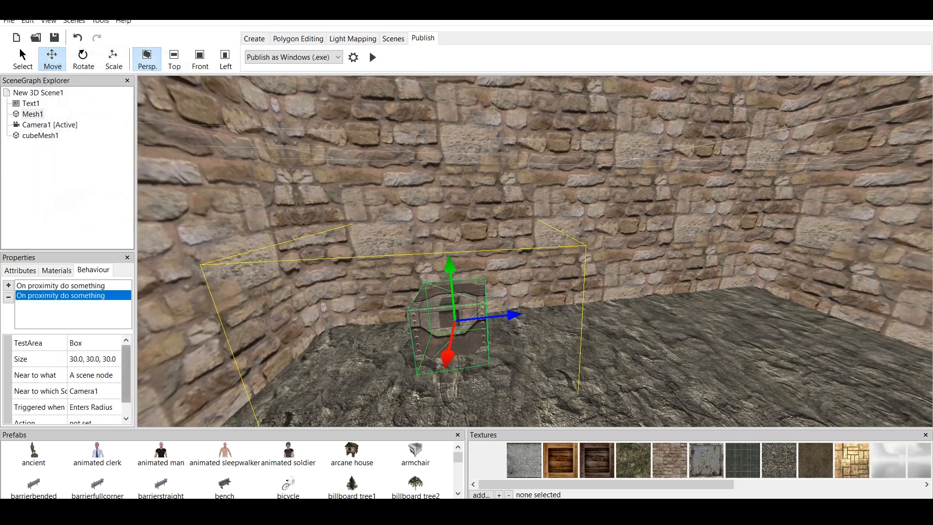
Set the second behaviour to trigger when leaving the radius
scroll(down, 3)
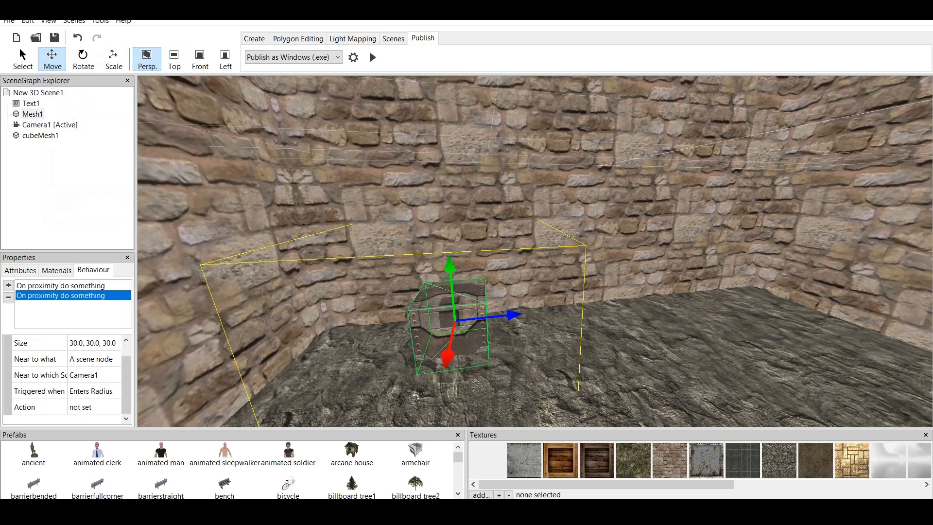
mouse_move(39, 390)
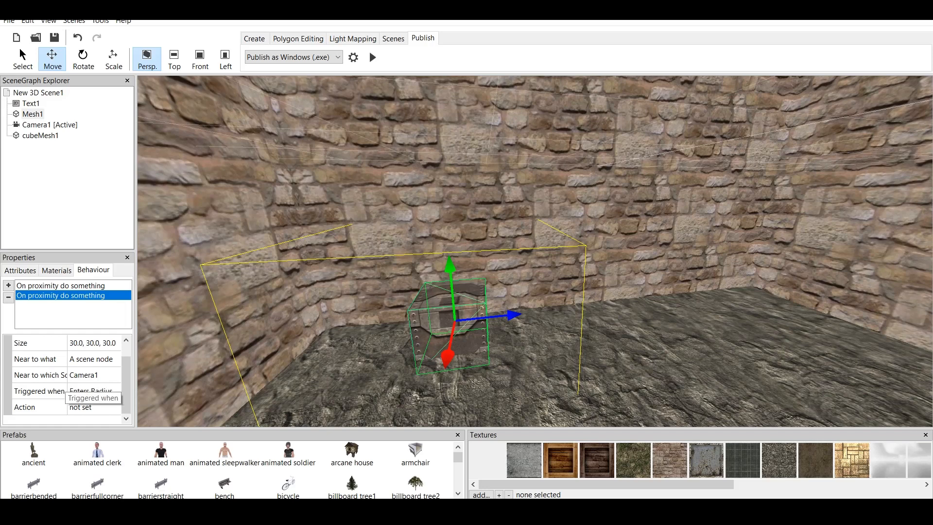
click(40, 391)
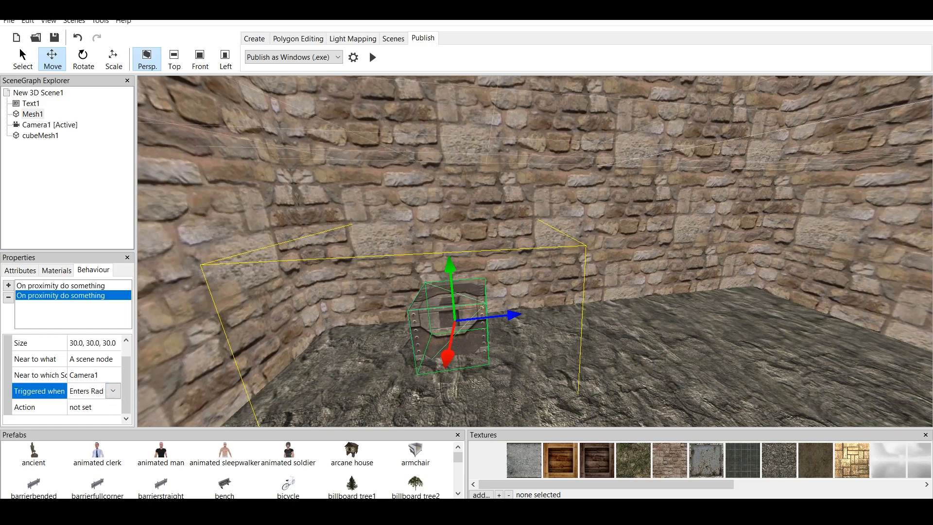
click(59, 285)
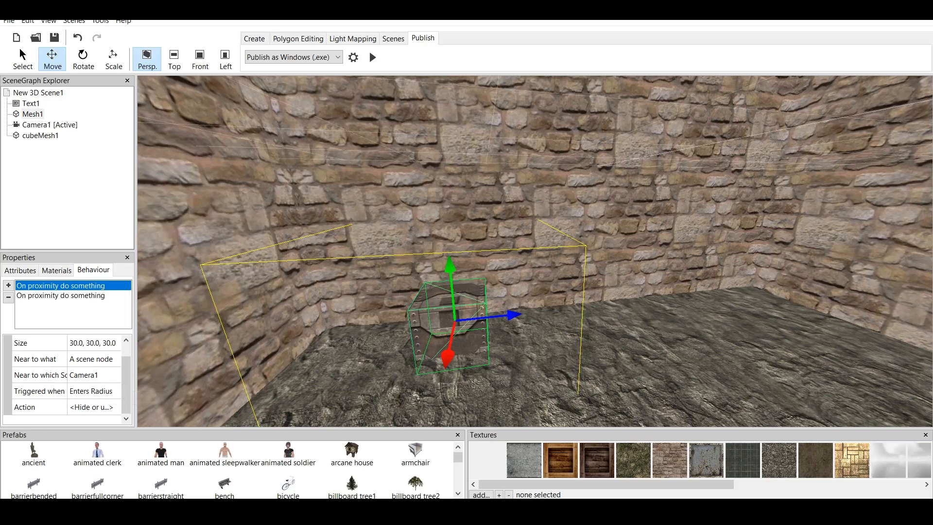
click(113, 390)
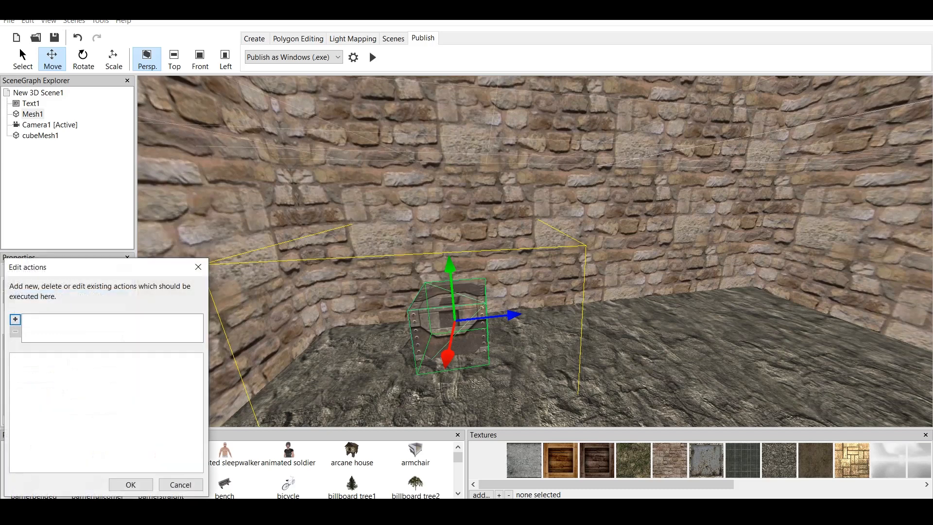
Add a Make Invisible hide-or-unhide action for the text node, then test-run the scene
click(15, 319)
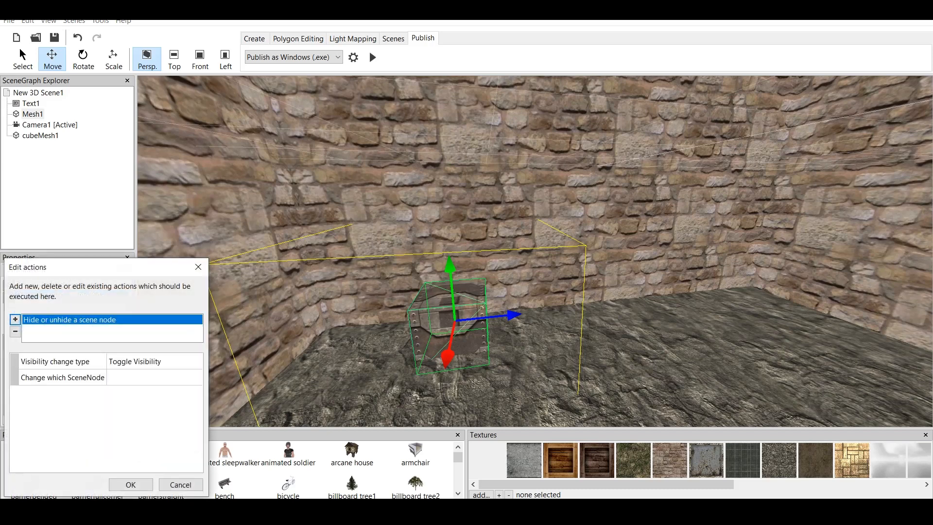
click(193, 361)
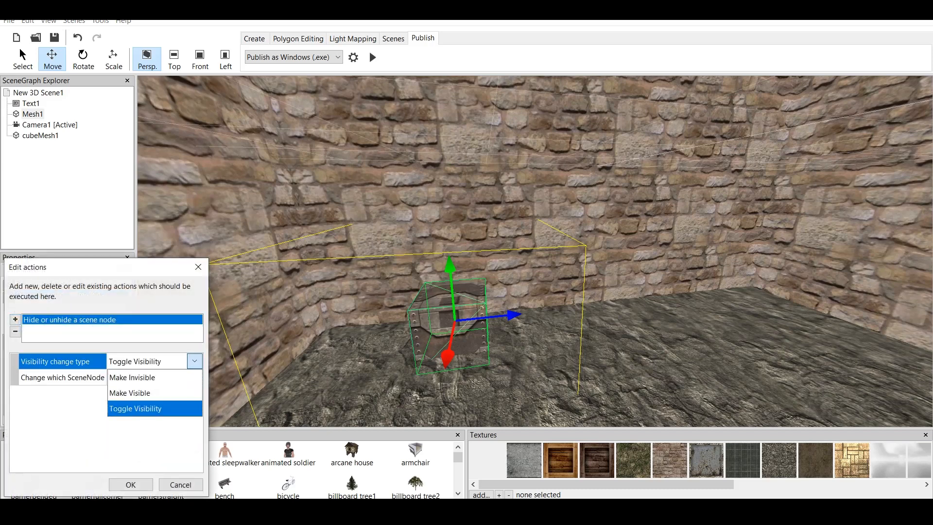
click(132, 377)
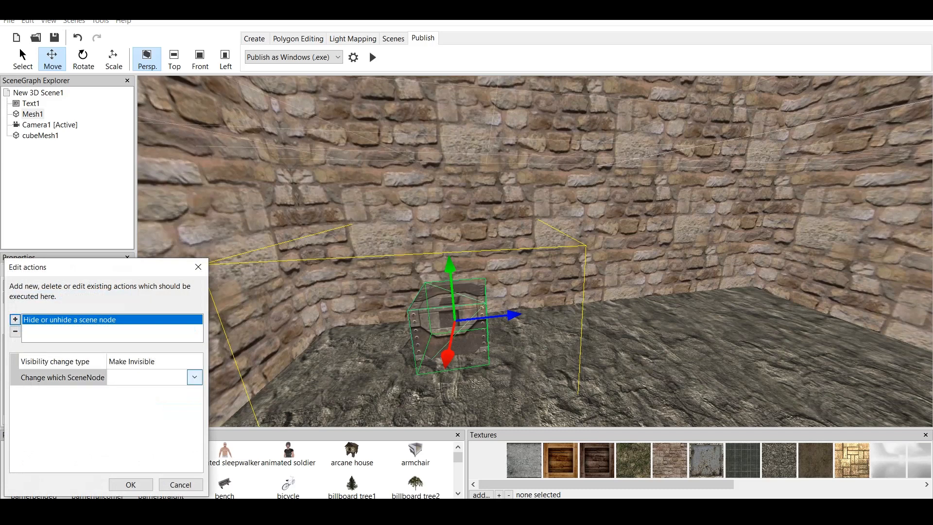
click(194, 377)
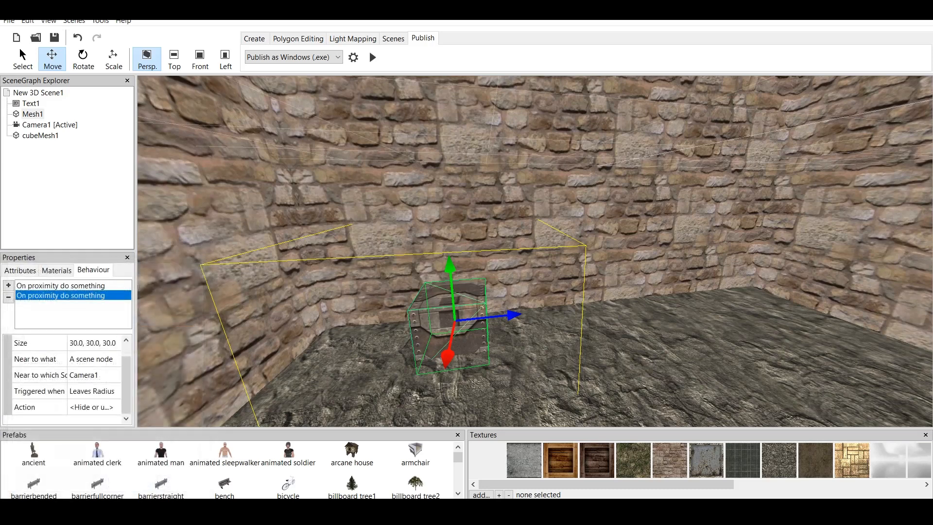
click(371, 58)
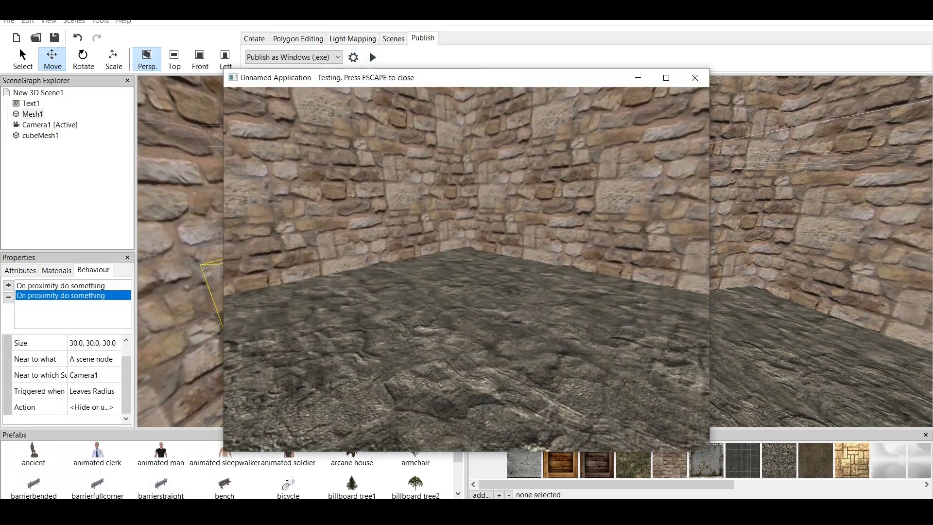